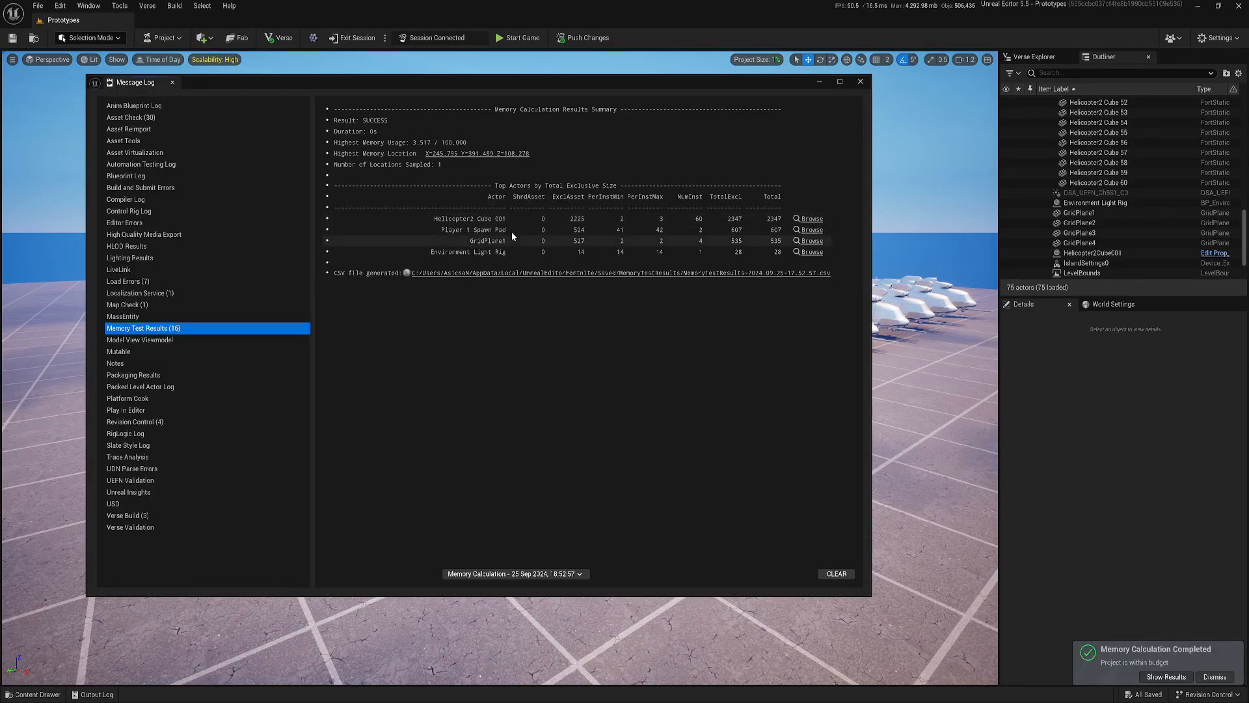
- Select the Helicopter2 Cube 001 row in the memory results, then close the Message Log
click(478, 219)
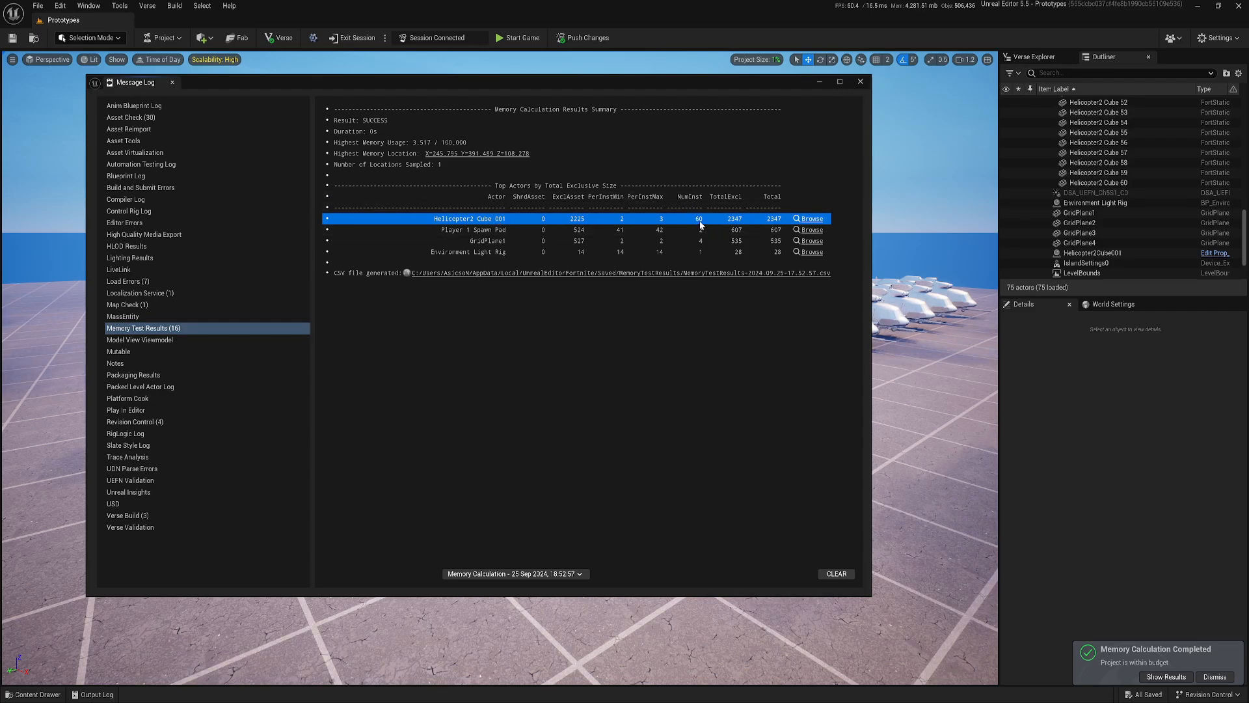
mouse_move(769, 226)
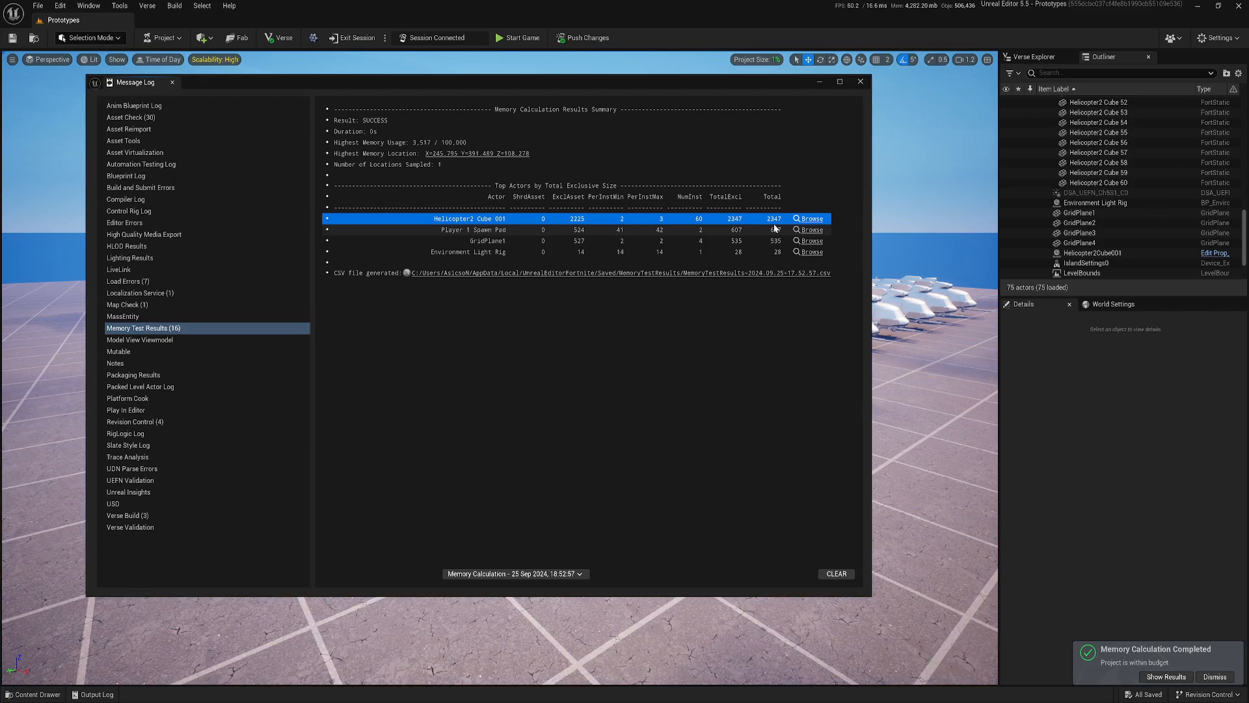
mouse_move(830, 562)
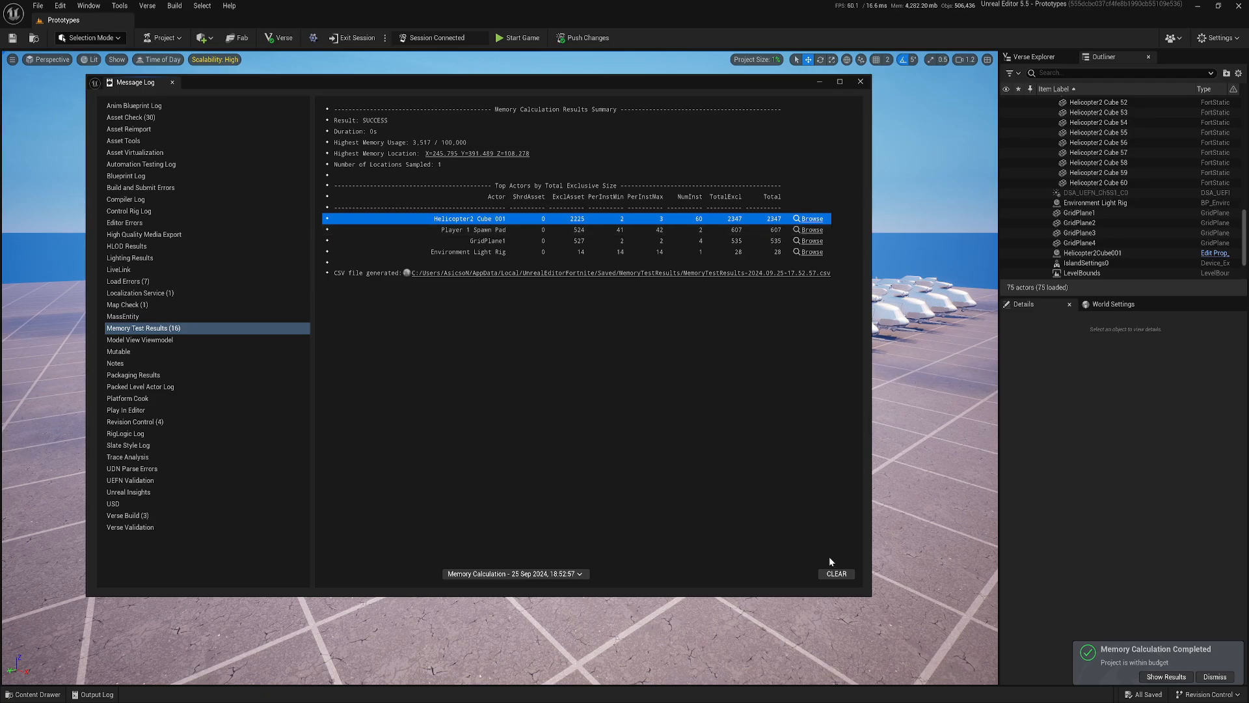
click(859, 82)
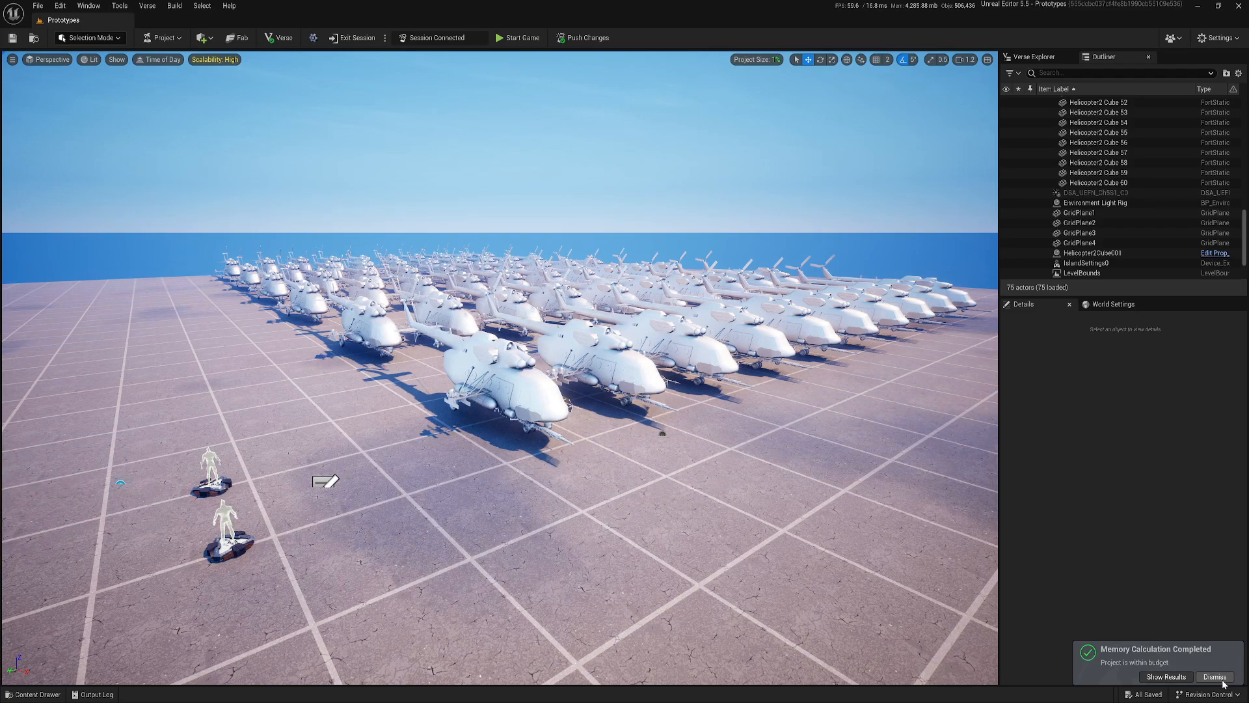
- Dismiss the Memory Calculation Completed notification
click(1214, 677)
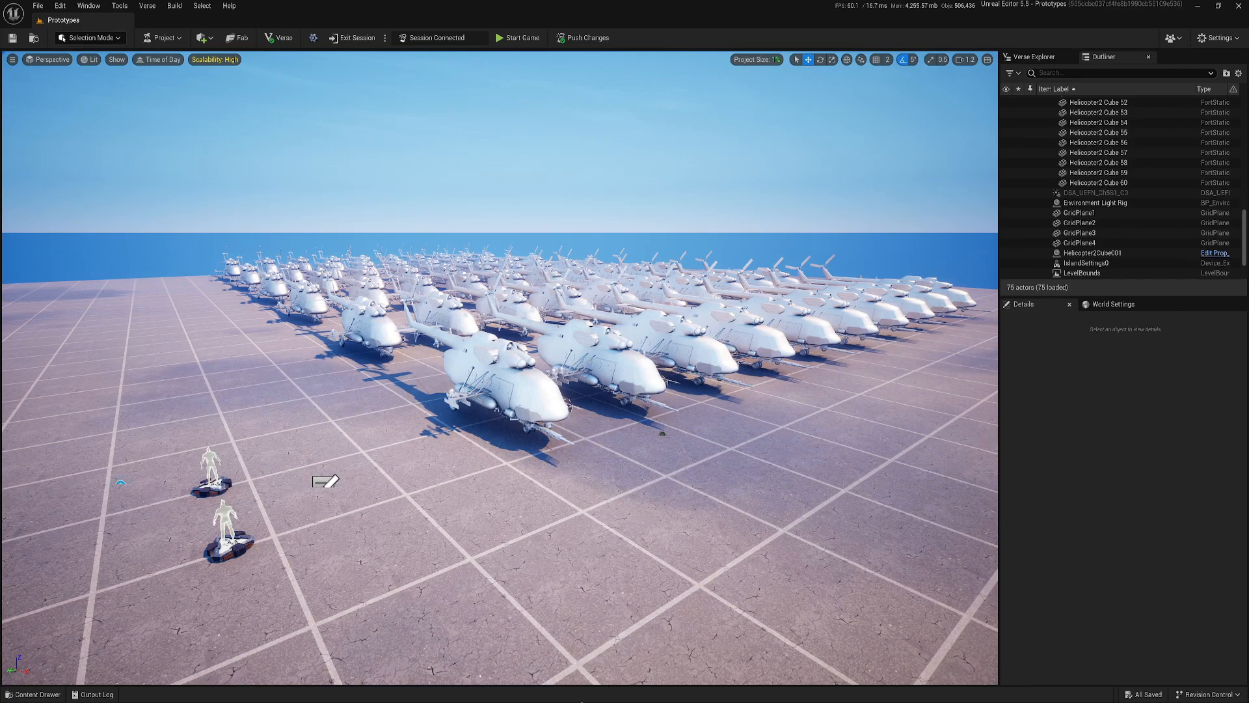
click(517, 37)
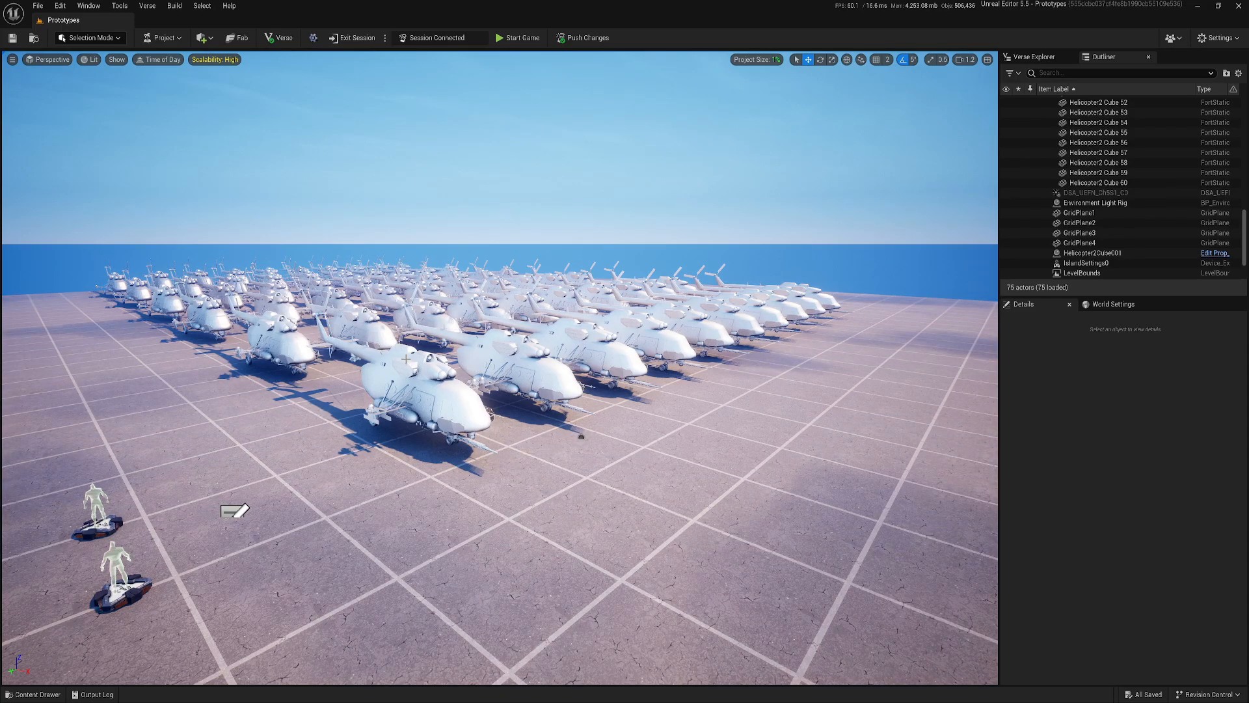
- Create a data layer asset named DL_Helicopter in the Helicopter/optimized folder
click(87, 6)
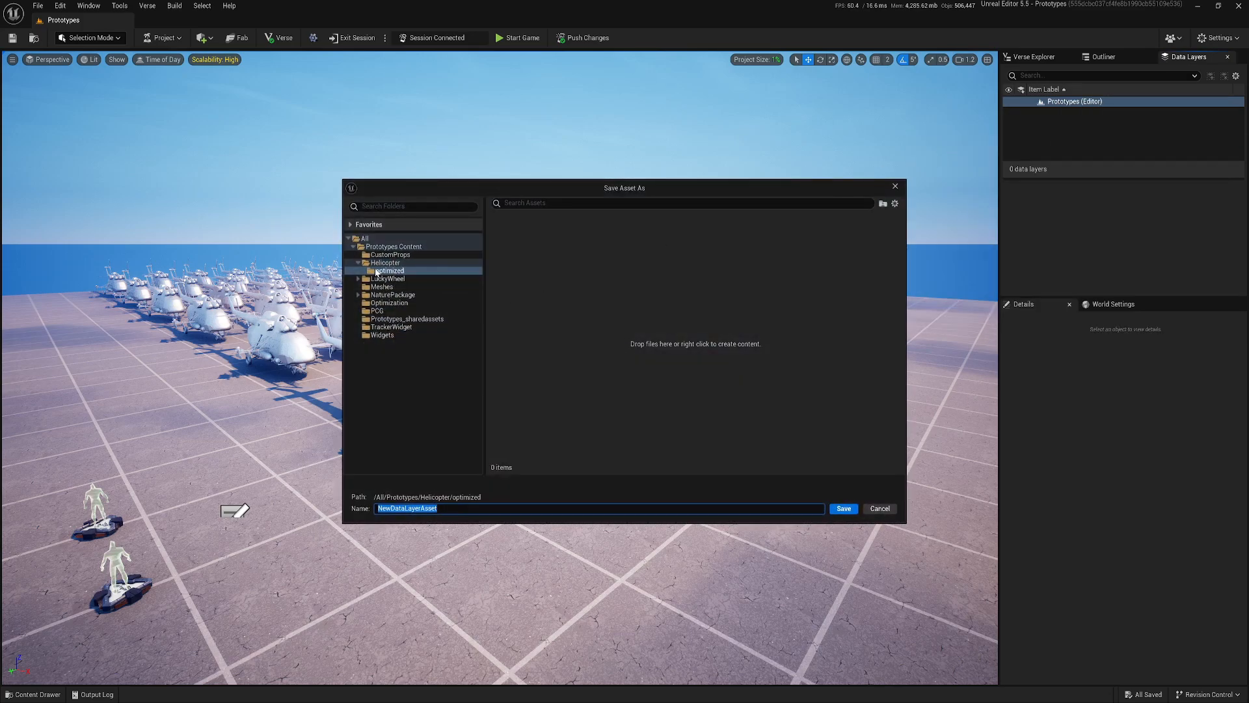
mouse_move(461, 516)
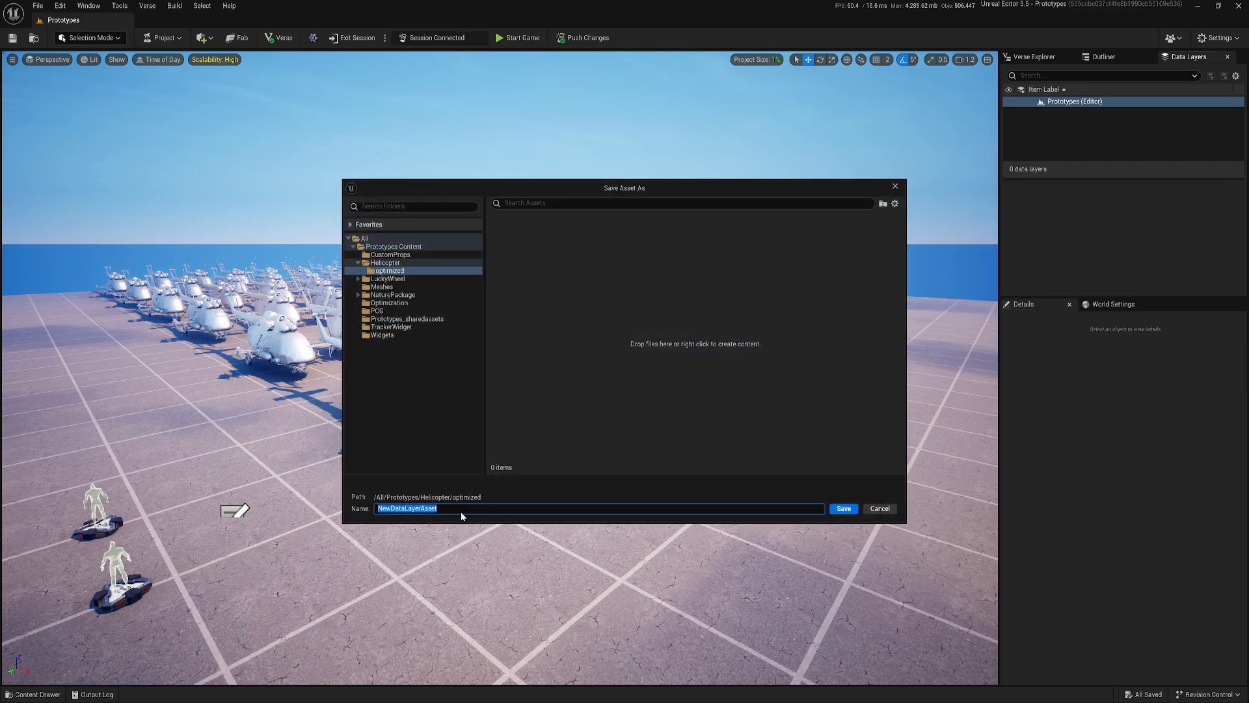
text(DL_Helicopter)
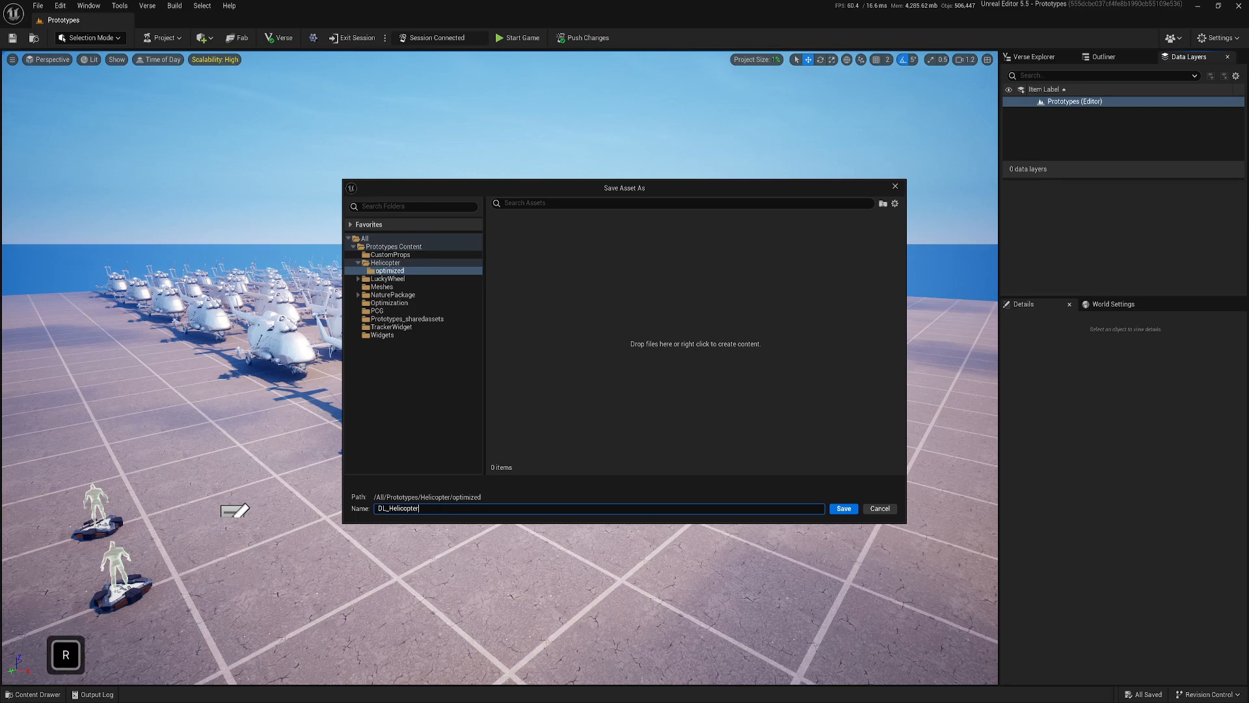
click(843, 508)
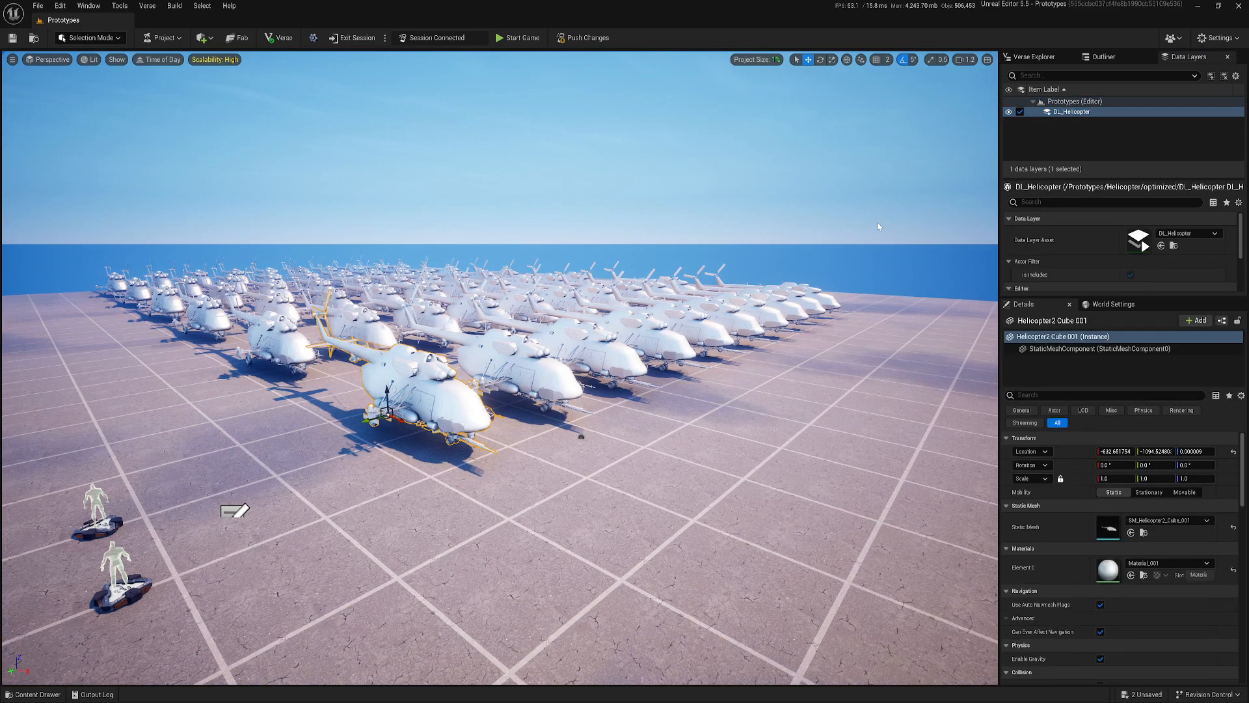
- Assign DL_Helicopter to Helicopter2 Cubes 001–60 and show the layer's settings
click(1103, 57)
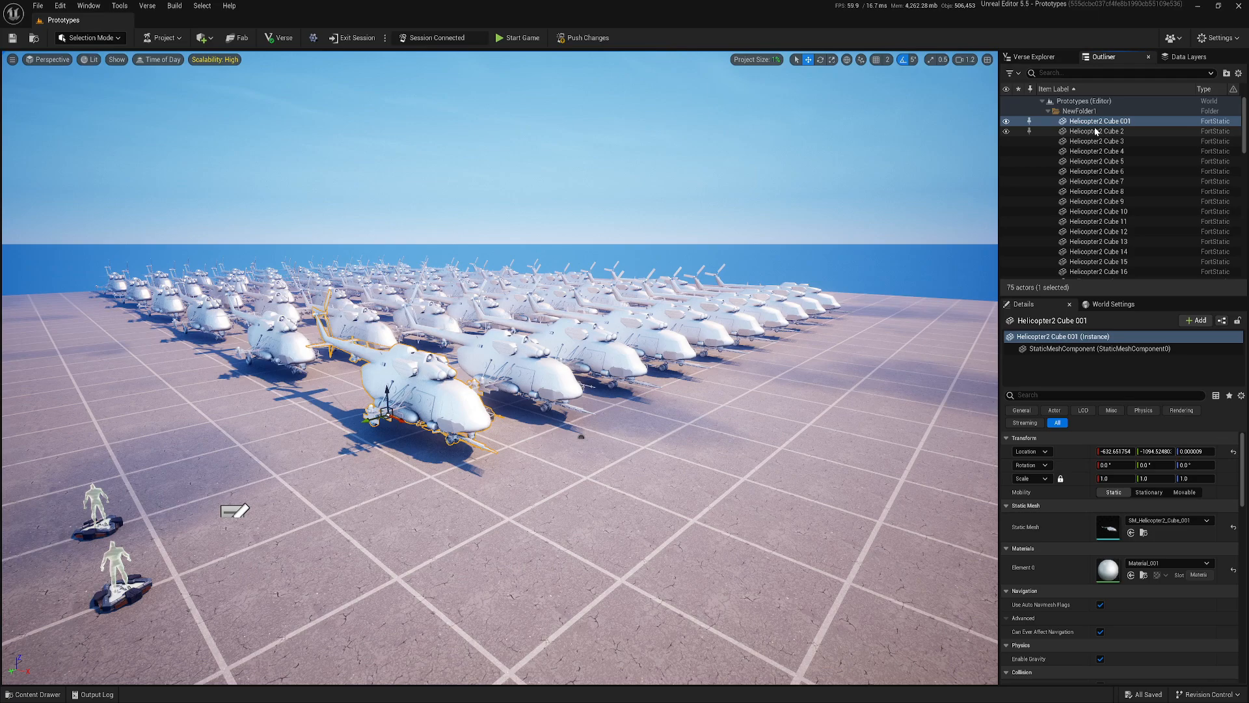
scroll(down, 3)
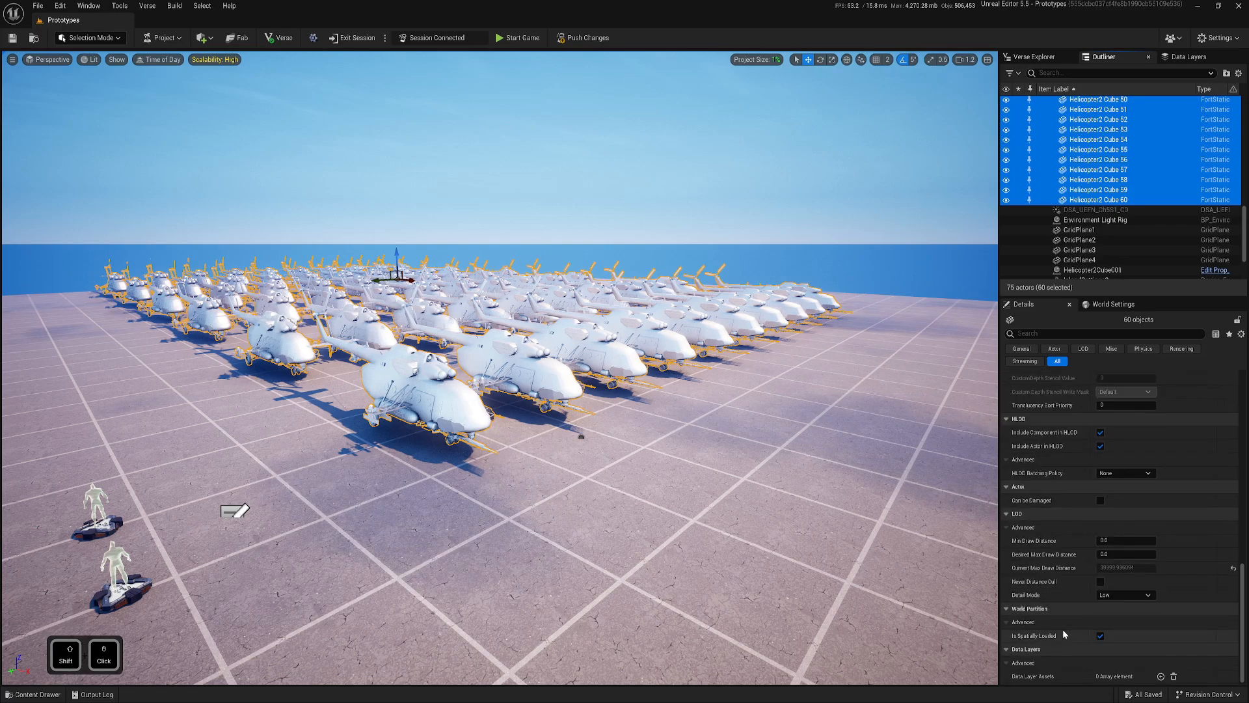
mouse_move(1034, 675)
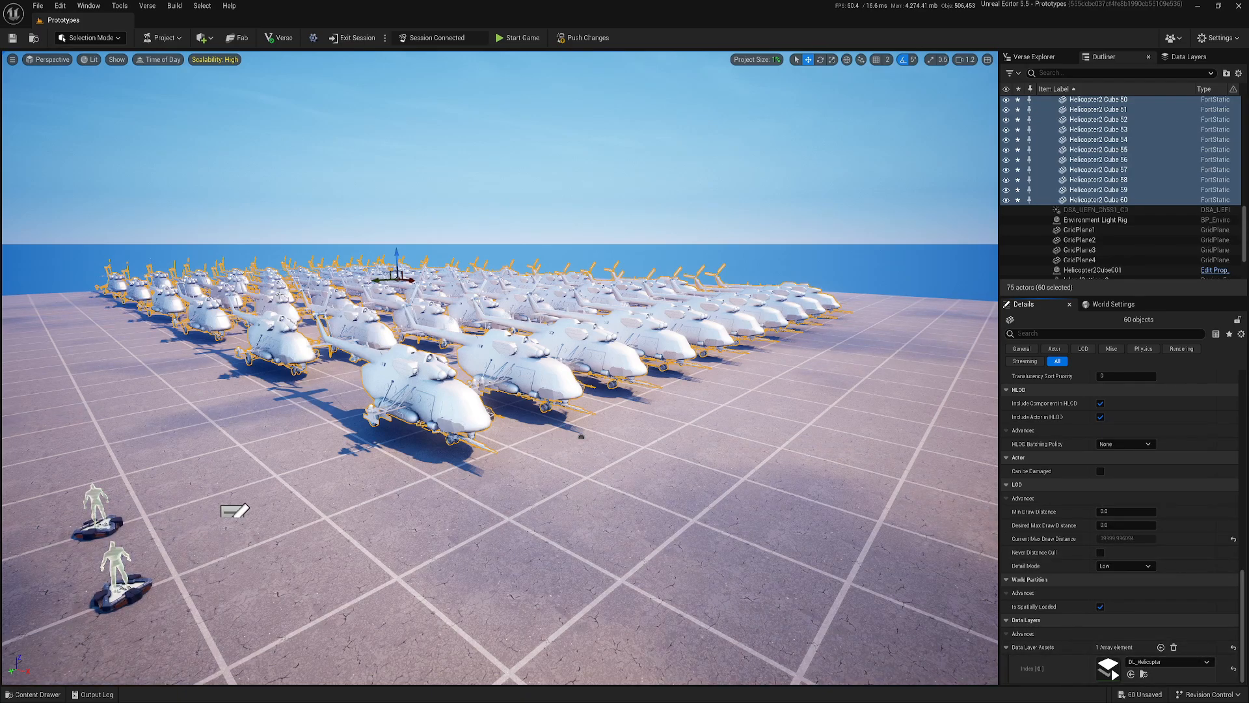
click(13, 39)
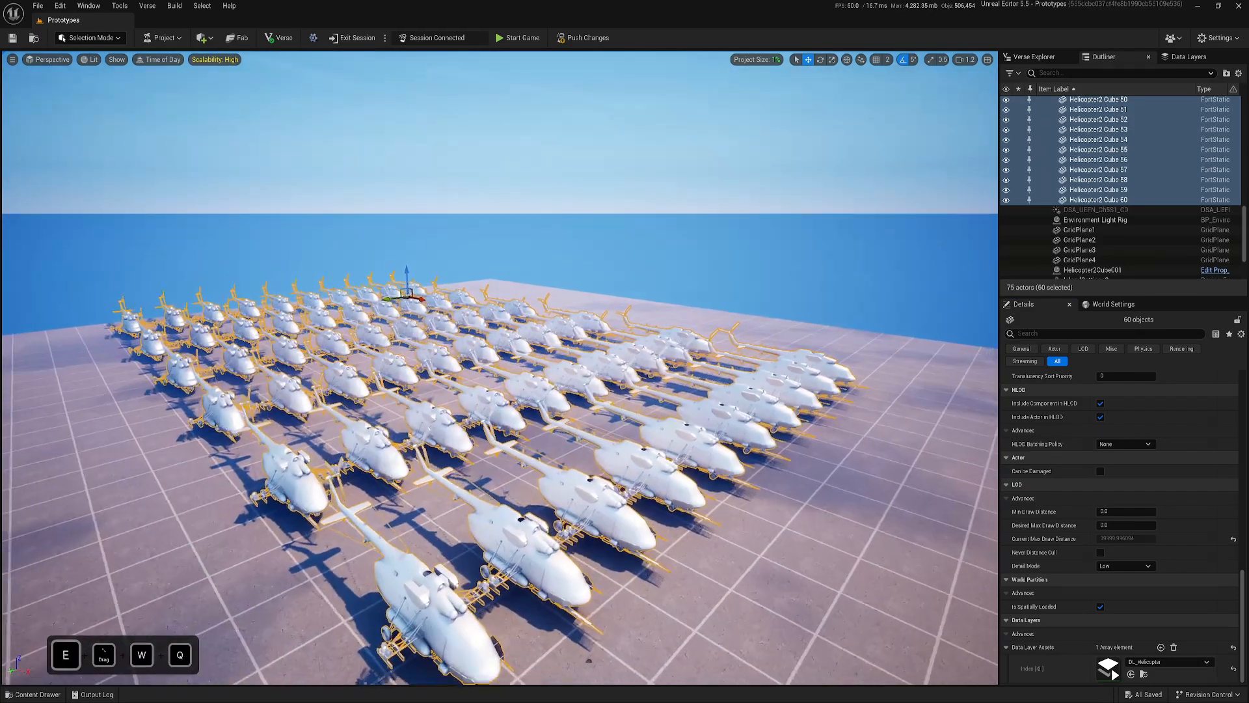
click(32, 694)
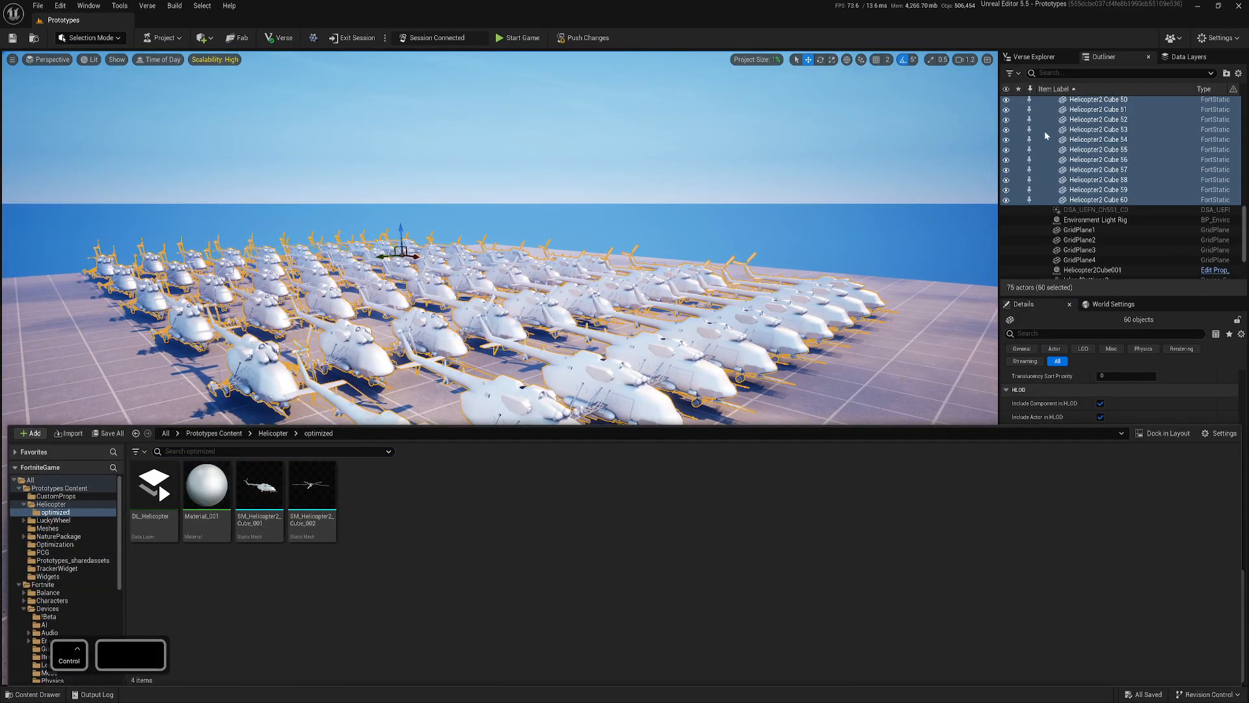
click(1190, 57)
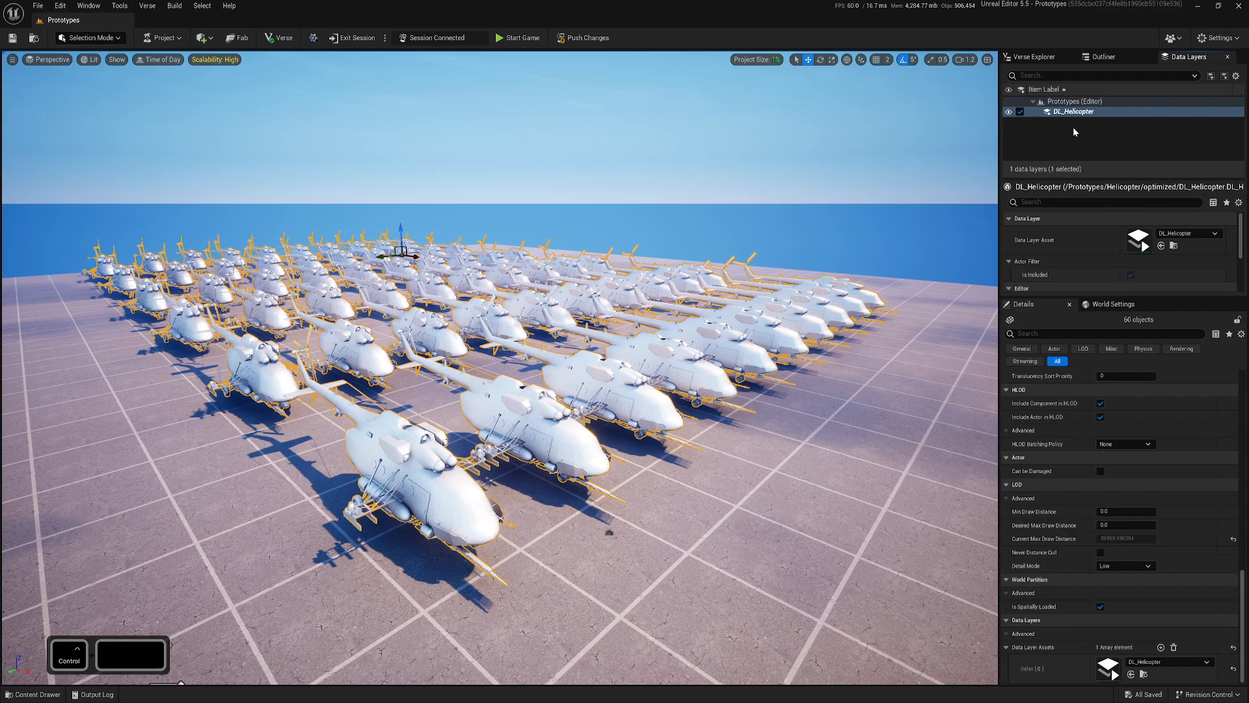
- Expand DL_Helicopter's Details and keep its Initial Runtime State at Unloaded
click(1073, 111)
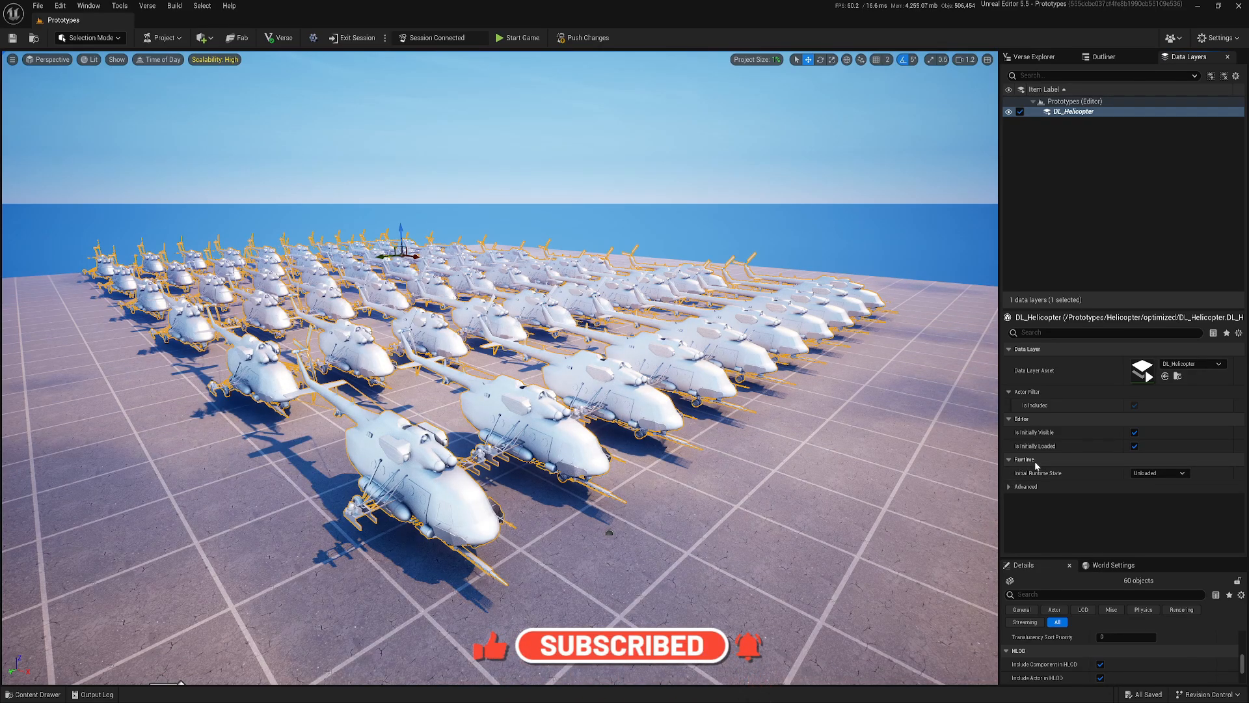
mouse_move(1036, 473)
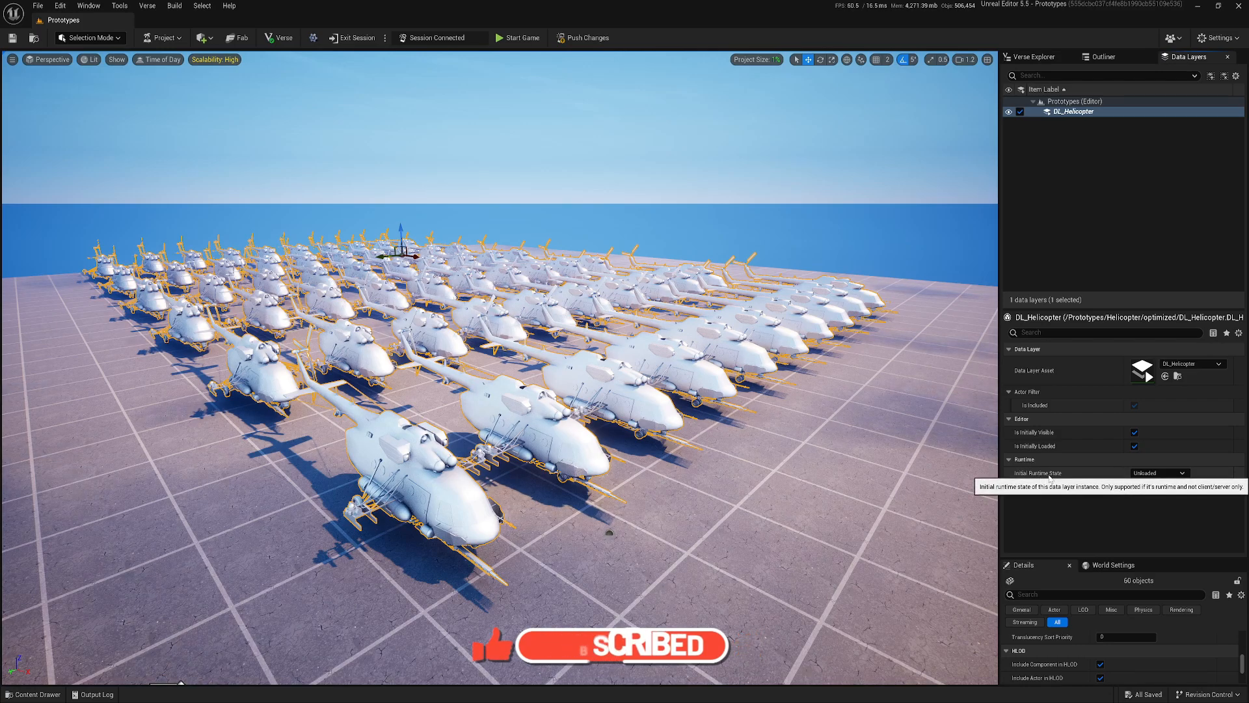
click(1157, 472)
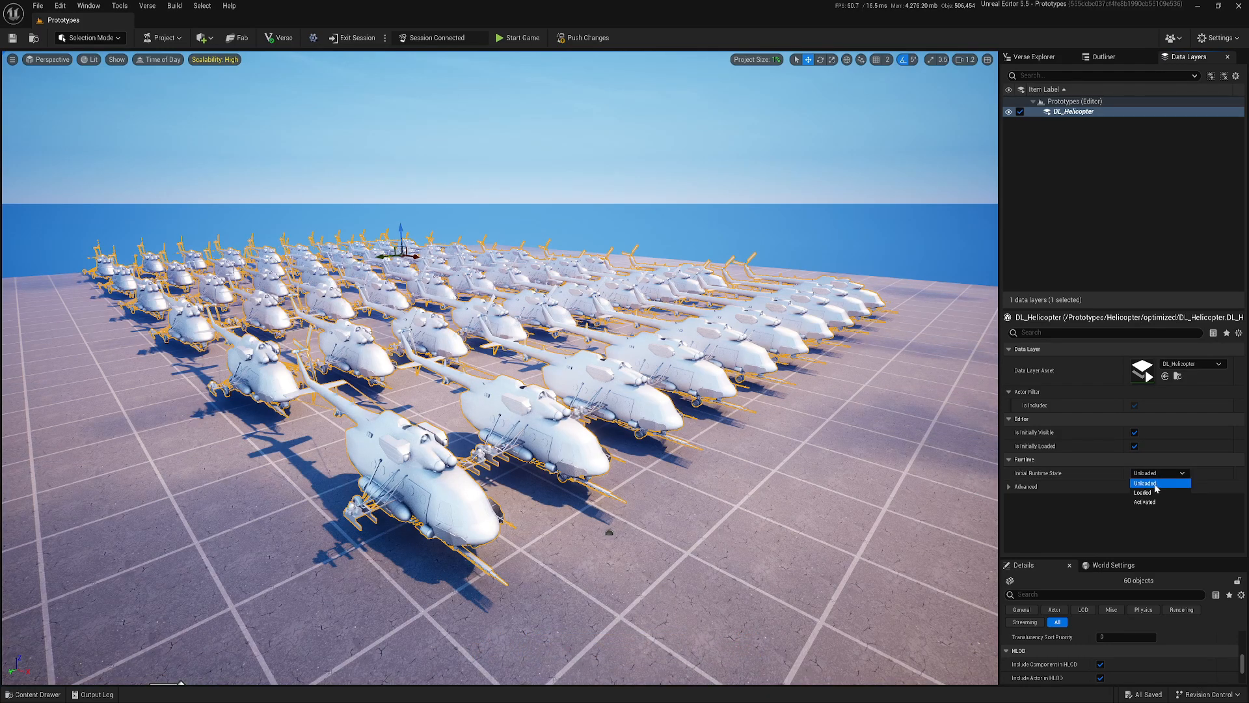
mouse_move(1145, 502)
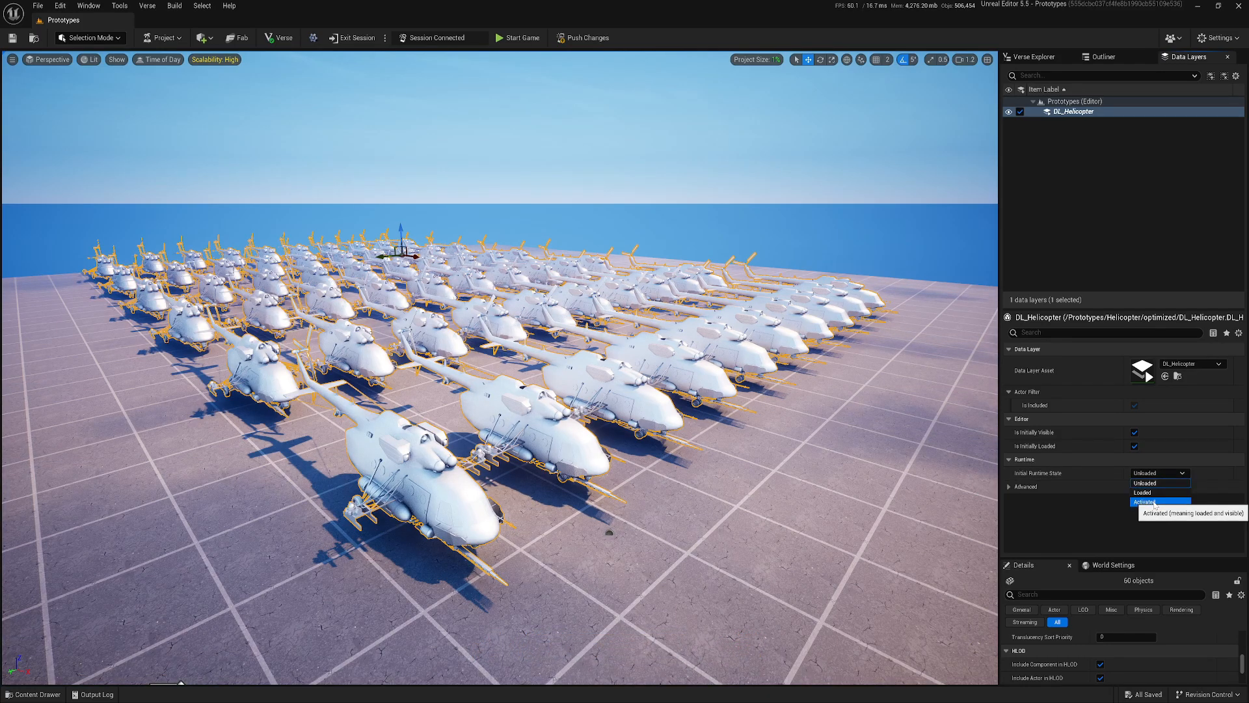
mouse_move(1146, 483)
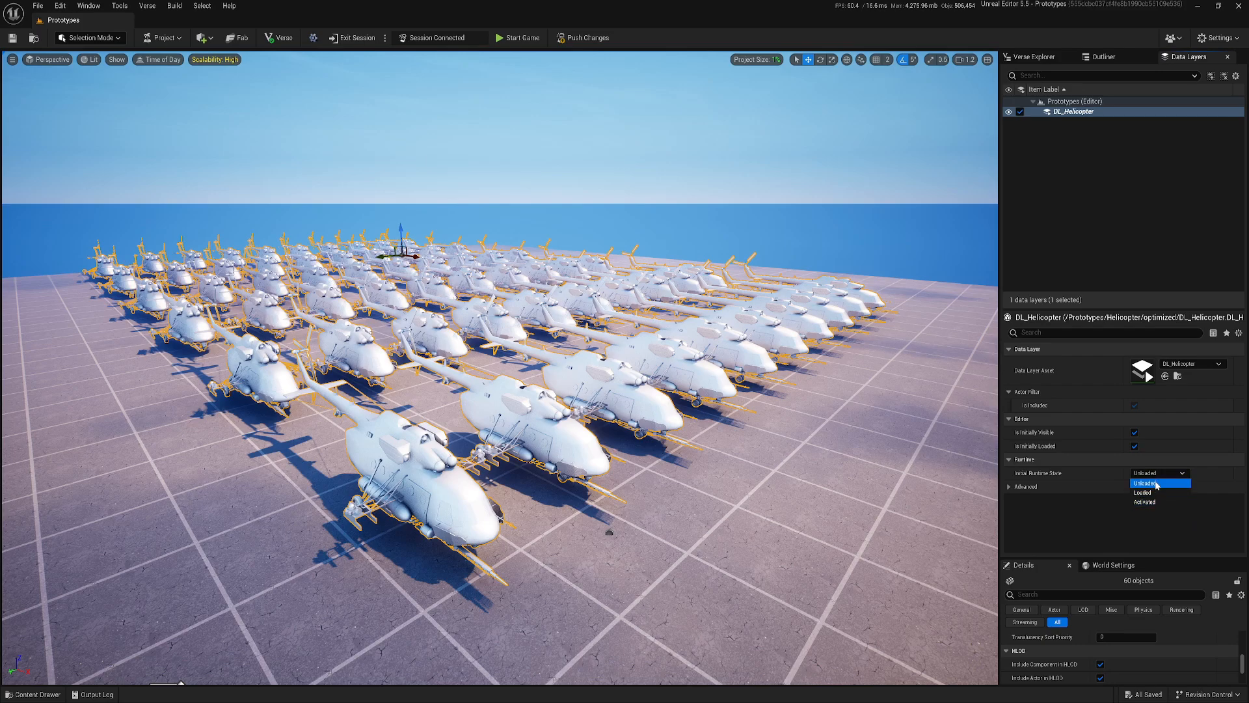
mouse_move(1146, 483)
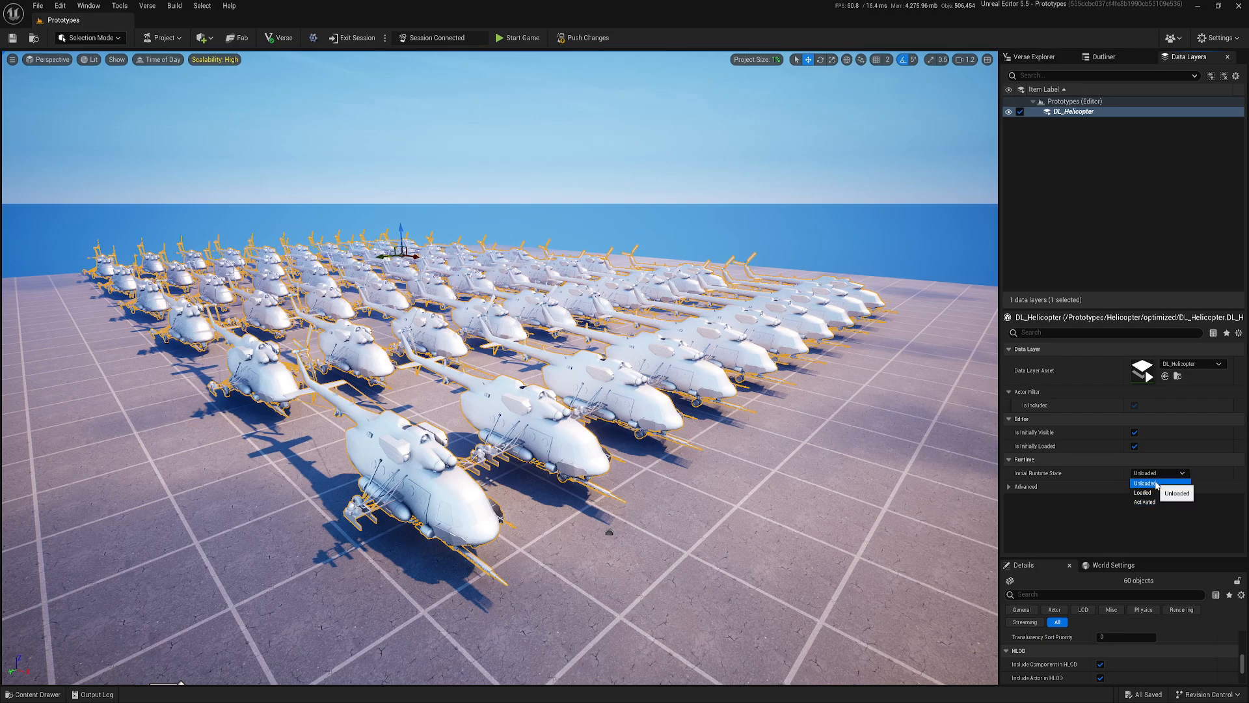
mouse_move(1142, 492)
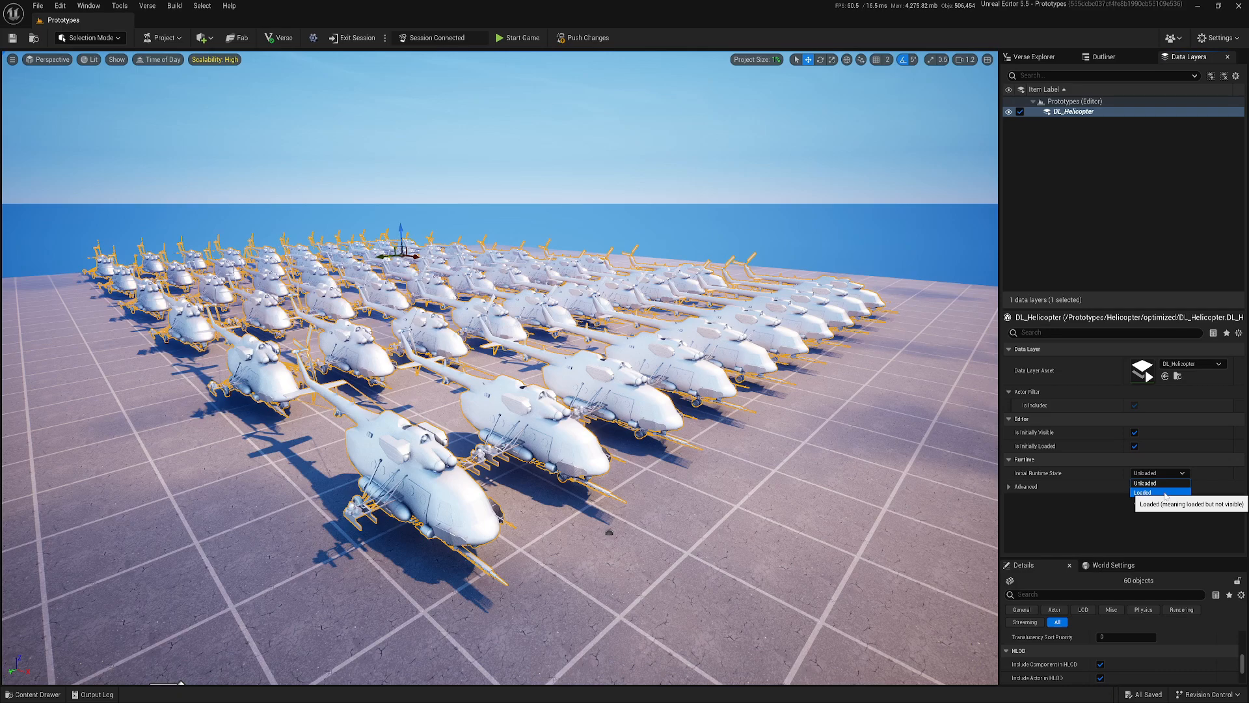
mouse_move(1161, 503)
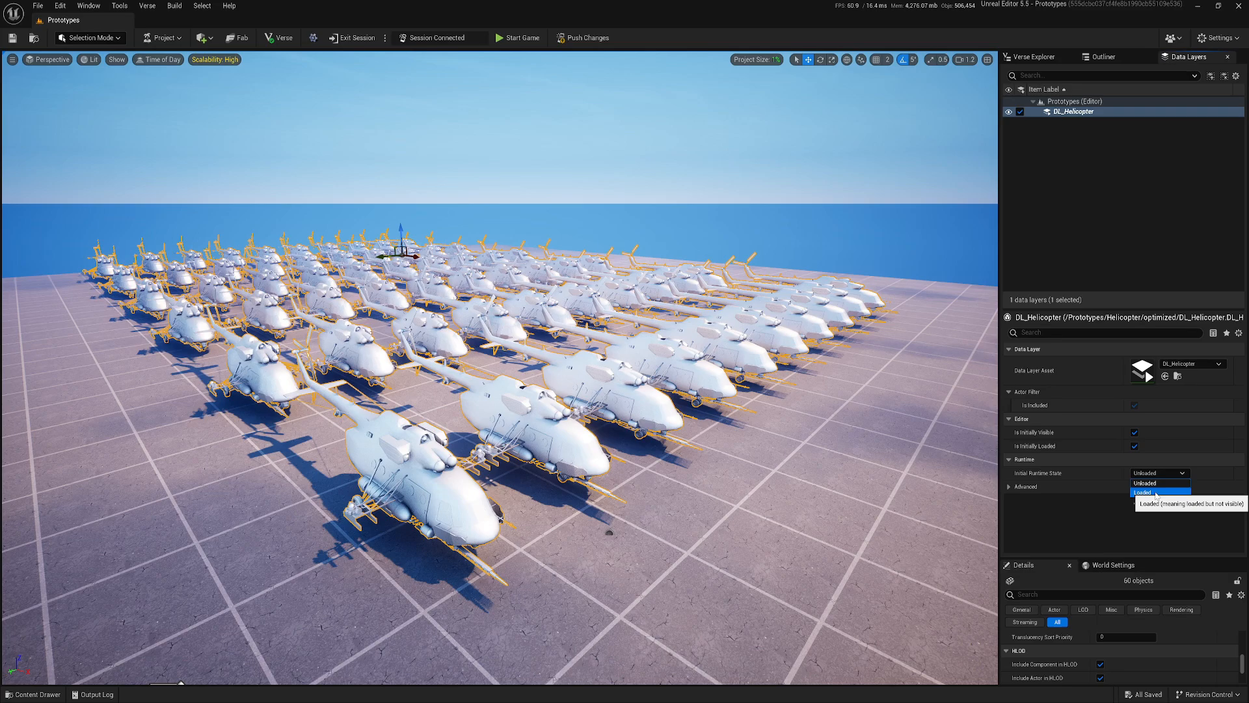
mouse_move(1151, 492)
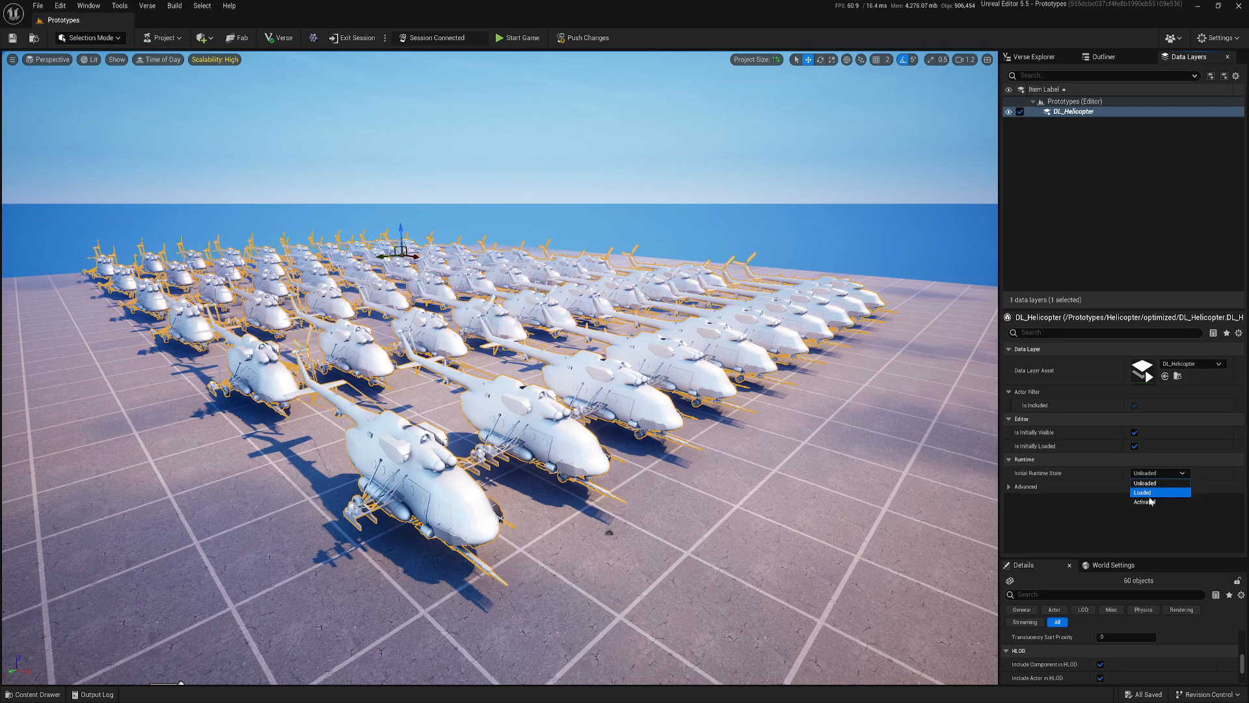
mouse_move(1147, 501)
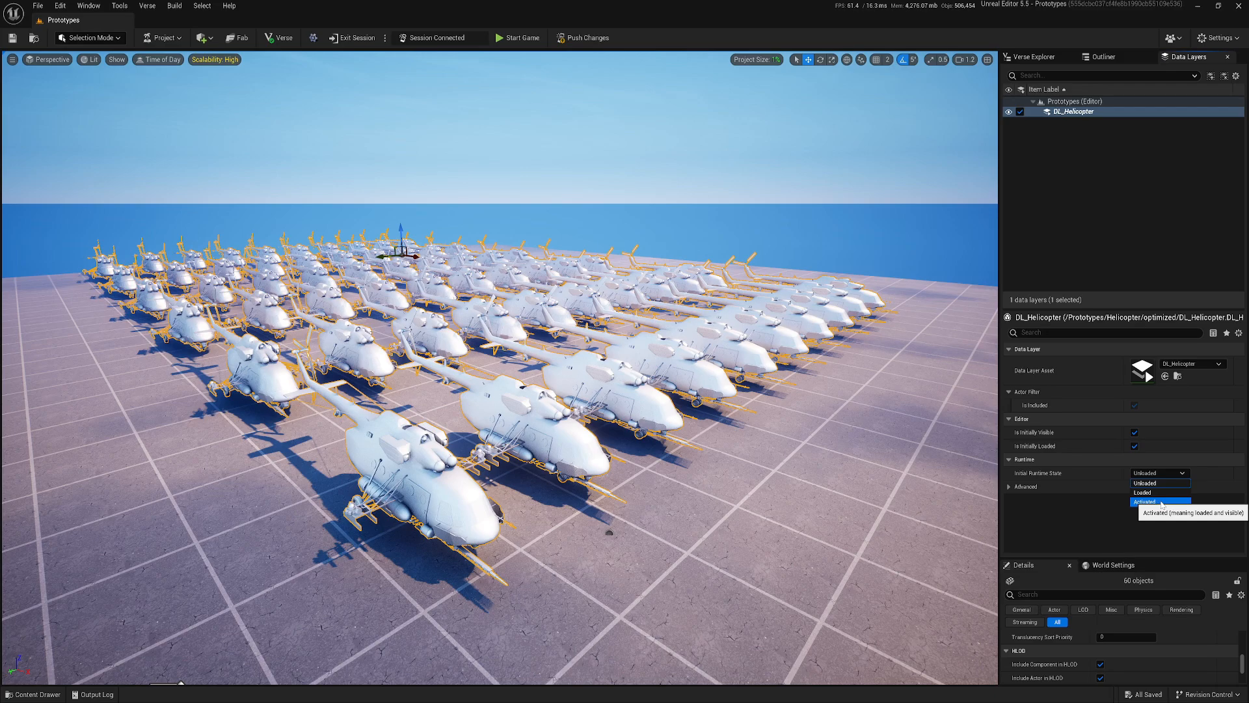
mouse_move(1160, 493)
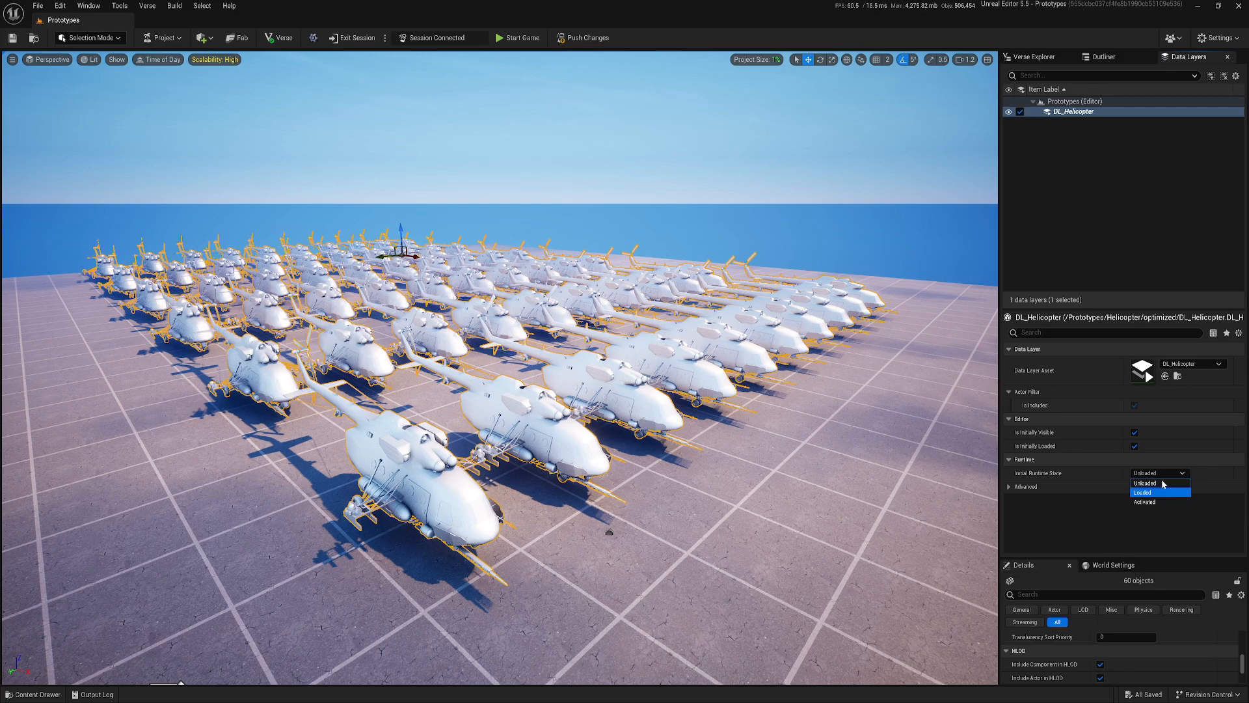
mouse_move(1153, 500)
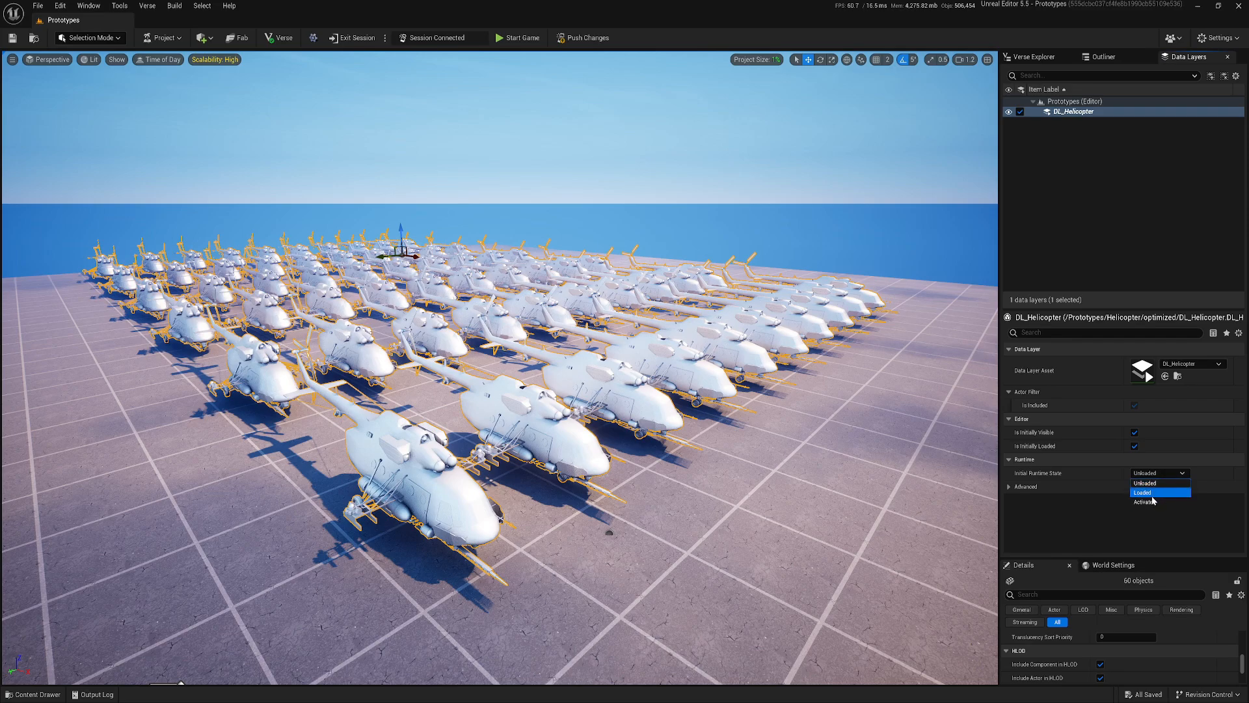
mouse_move(1146, 502)
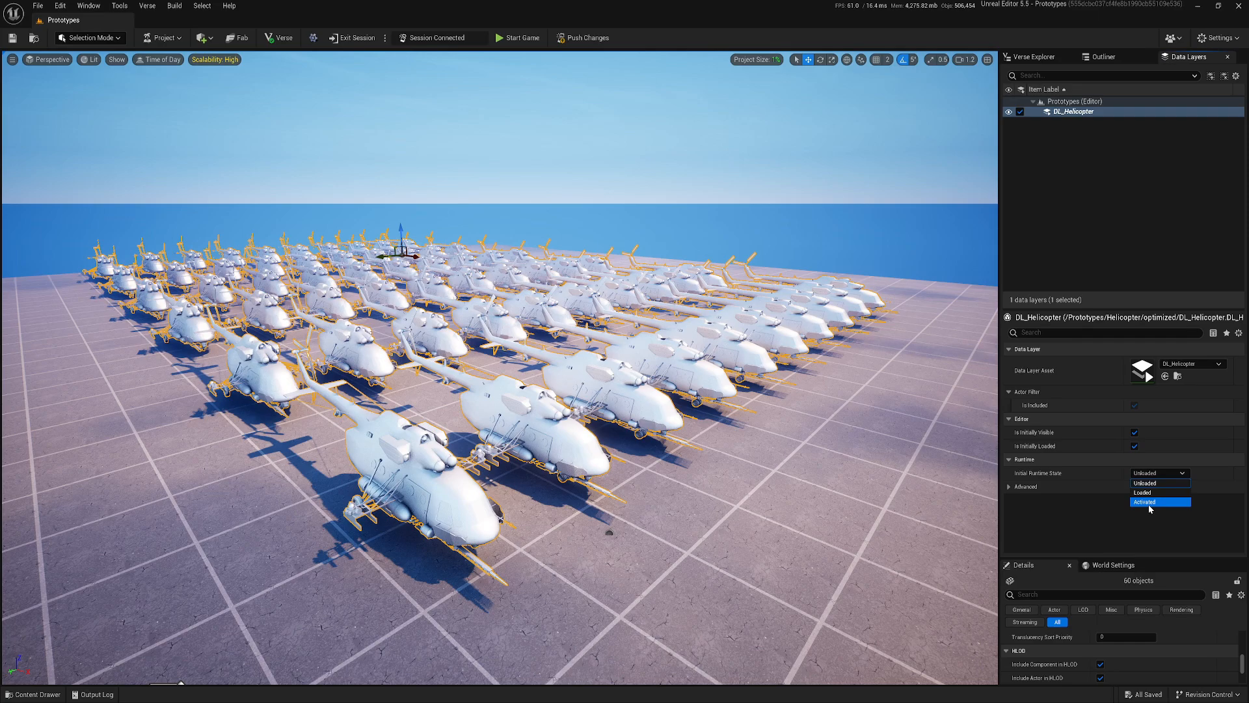
click(1146, 482)
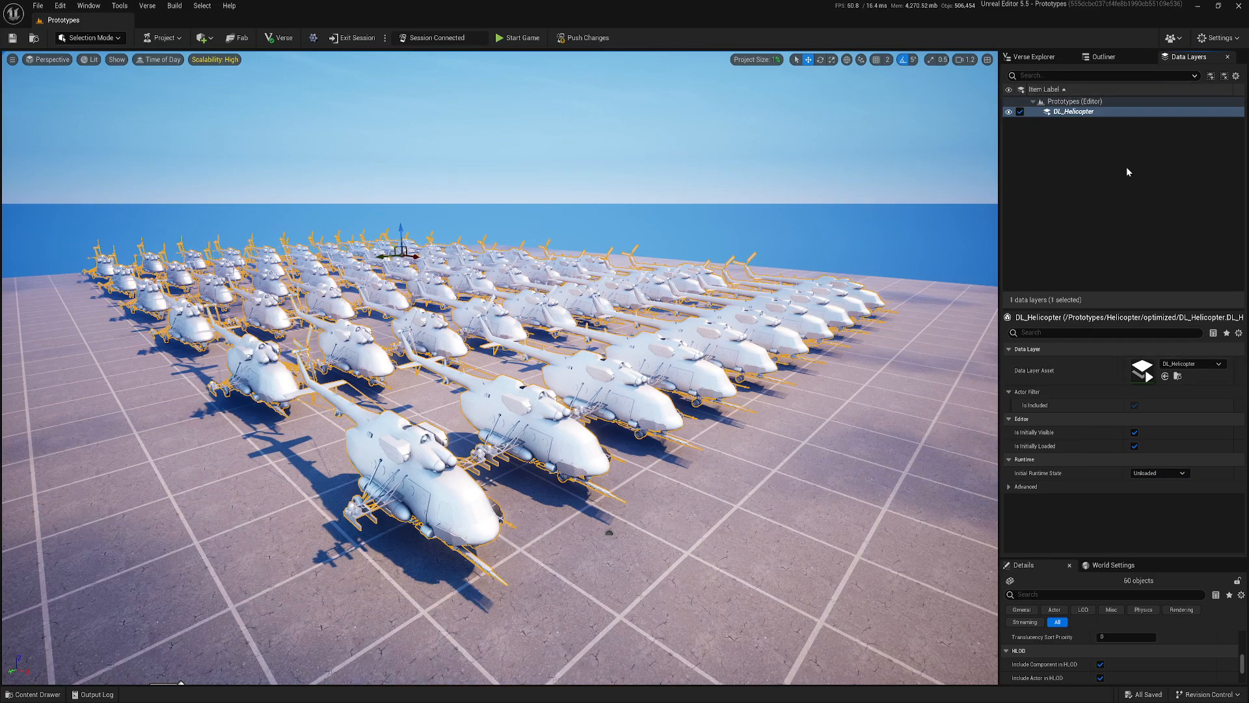
click(33, 694)
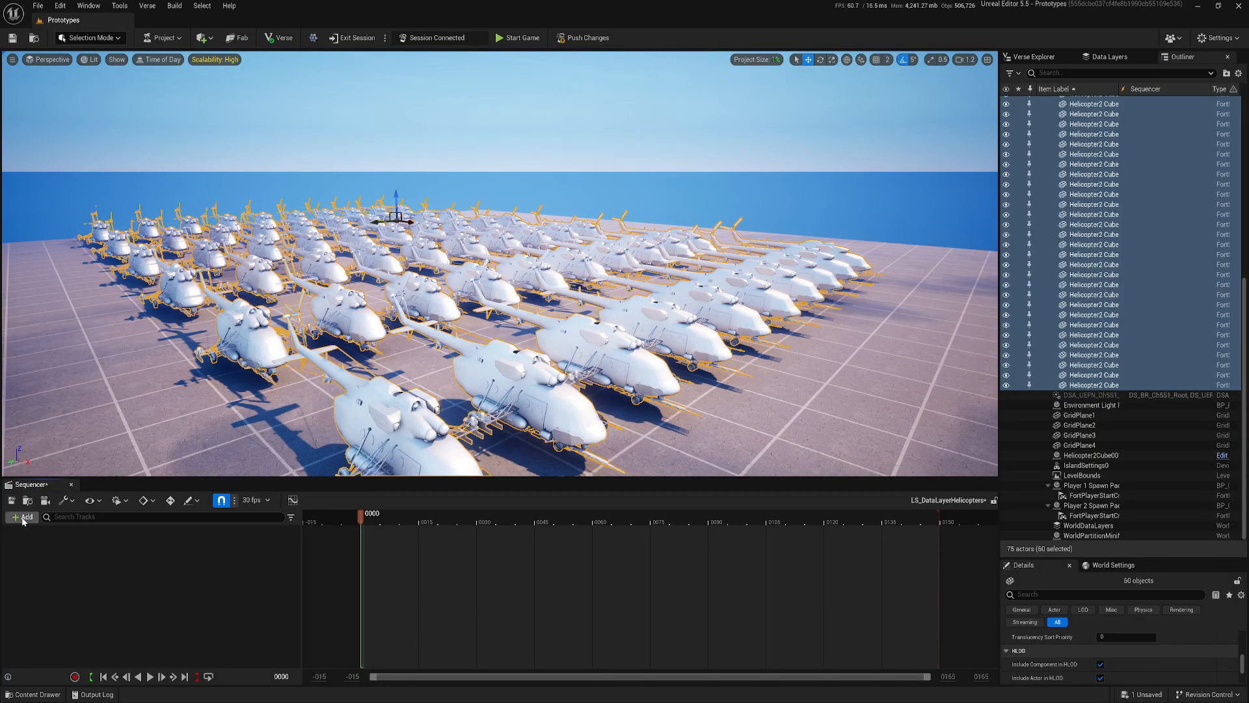
- Add a Data Layer track to the LS_DataLayerHelicopters sequence
click(24, 516)
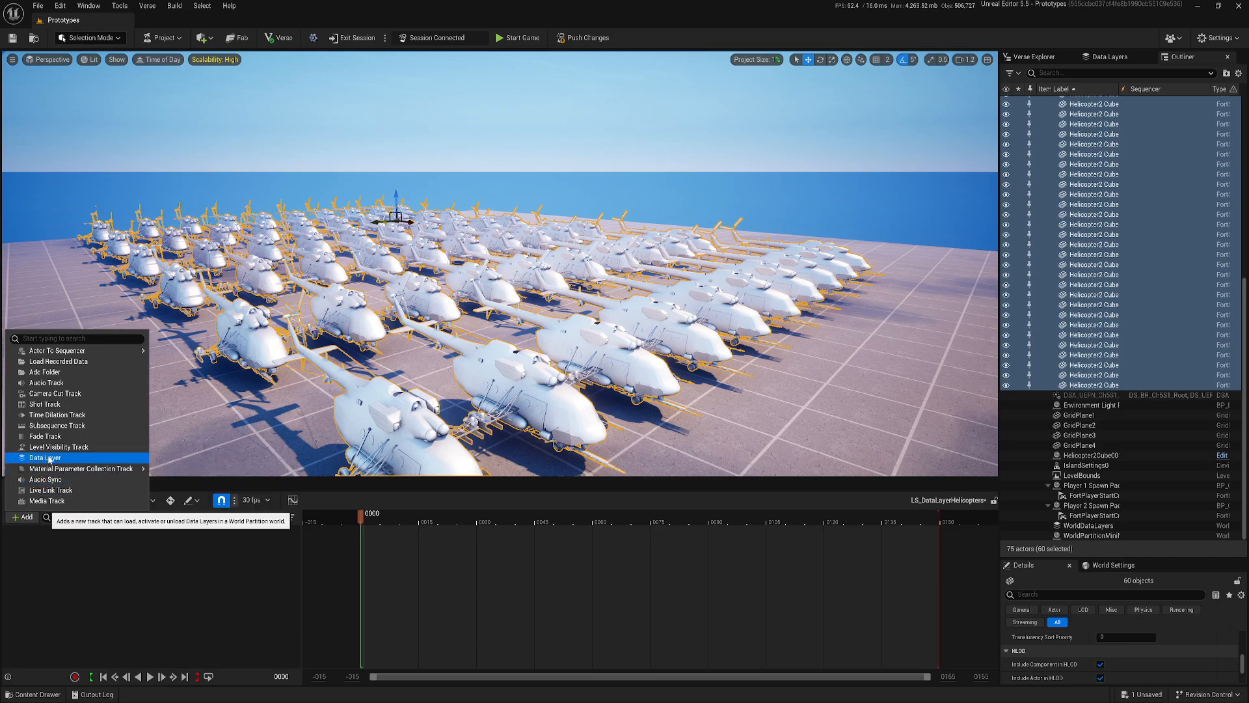
click(46, 458)
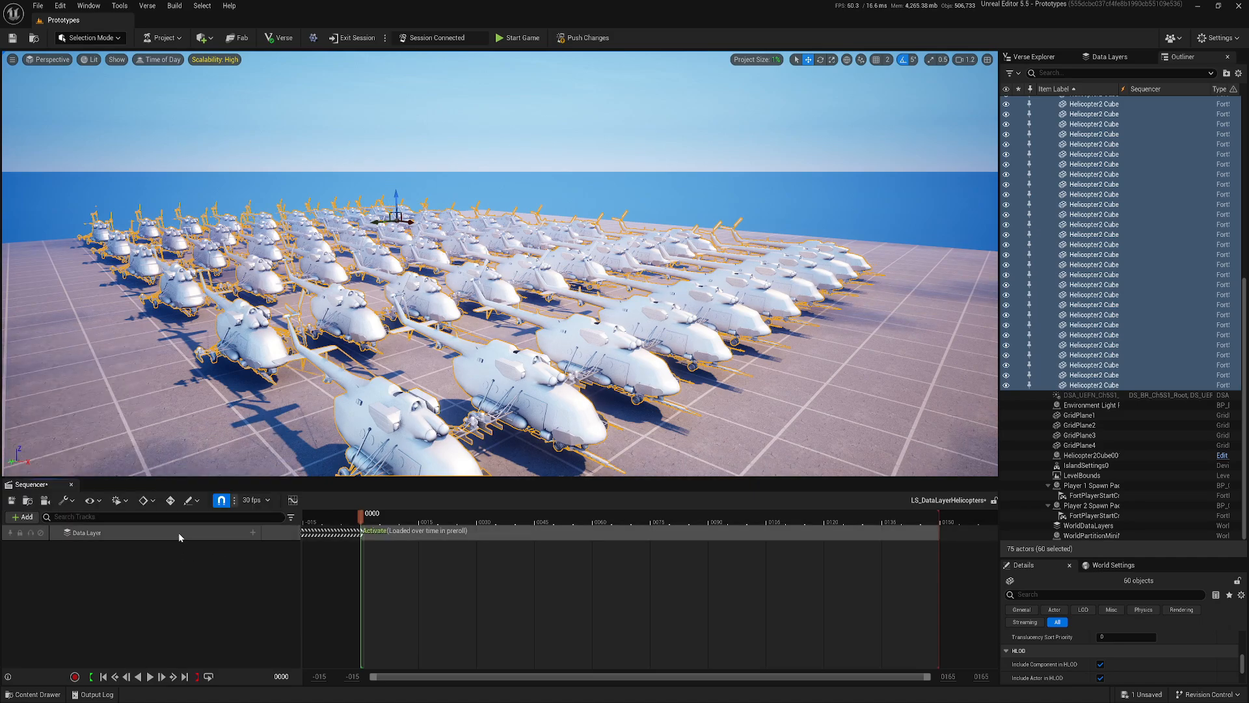
- Point the Data Layer section at DL_Helicopter with desired state Activated
right_click(84, 532)
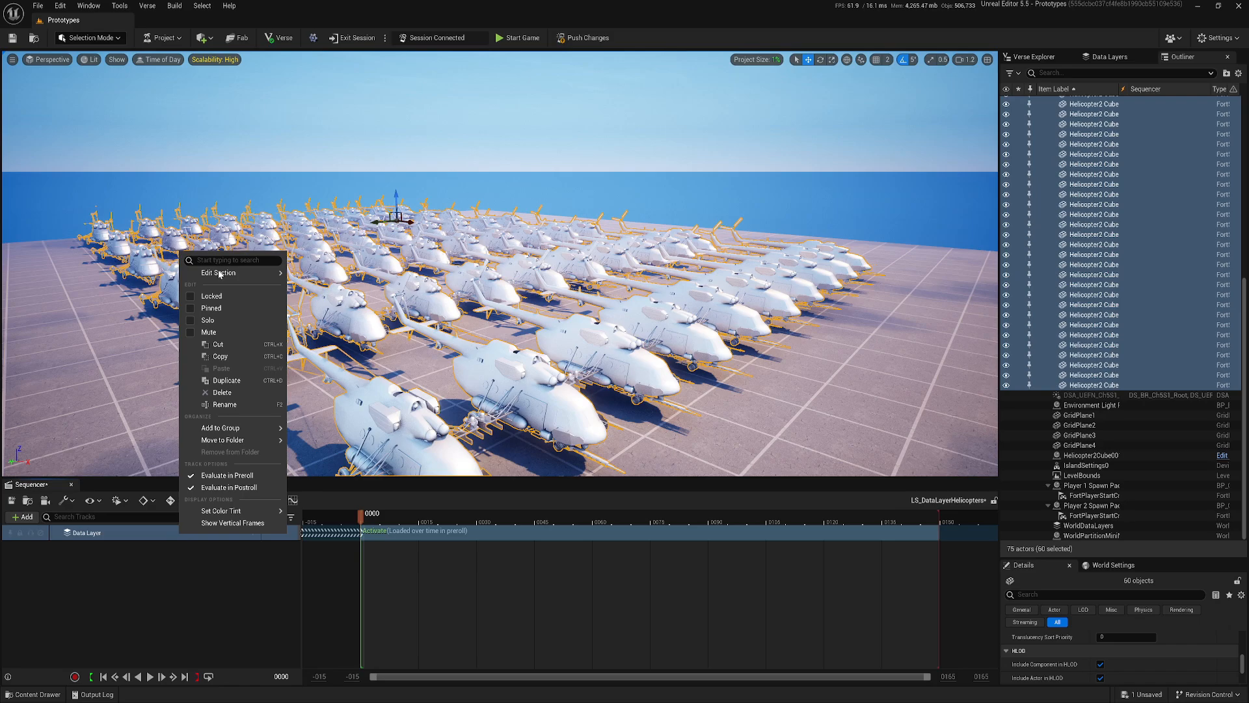
click(219, 273)
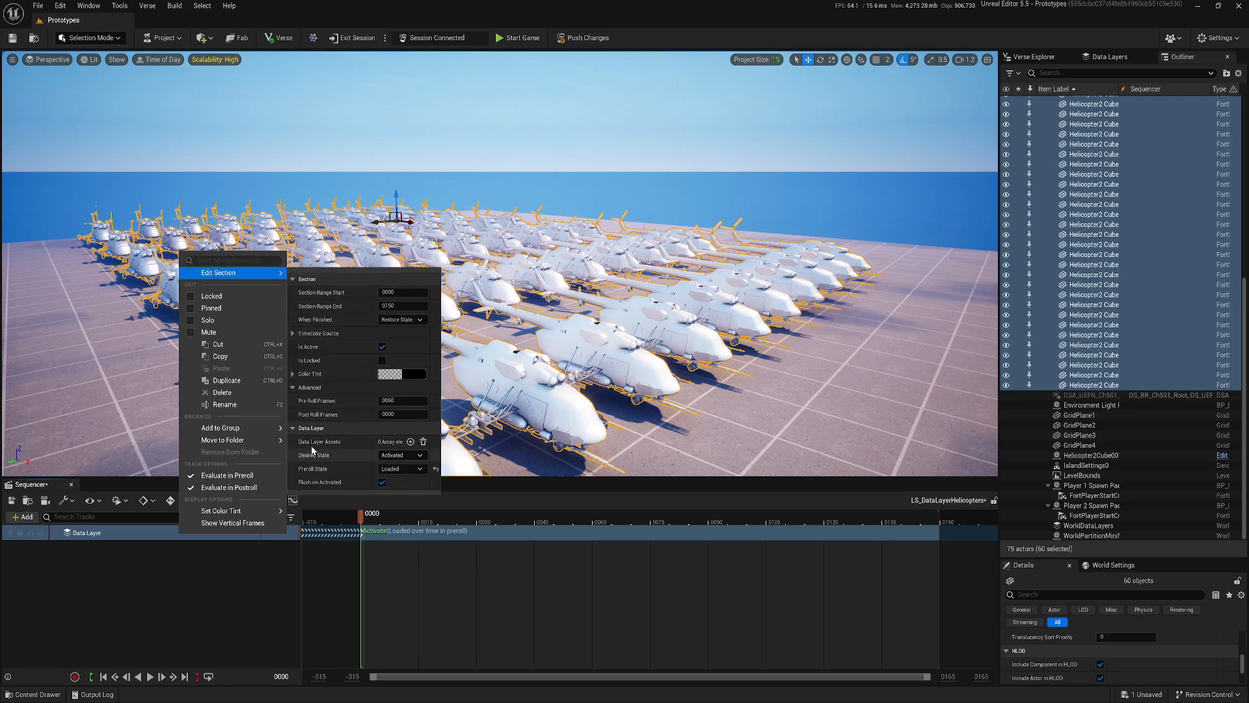
click(413, 441)
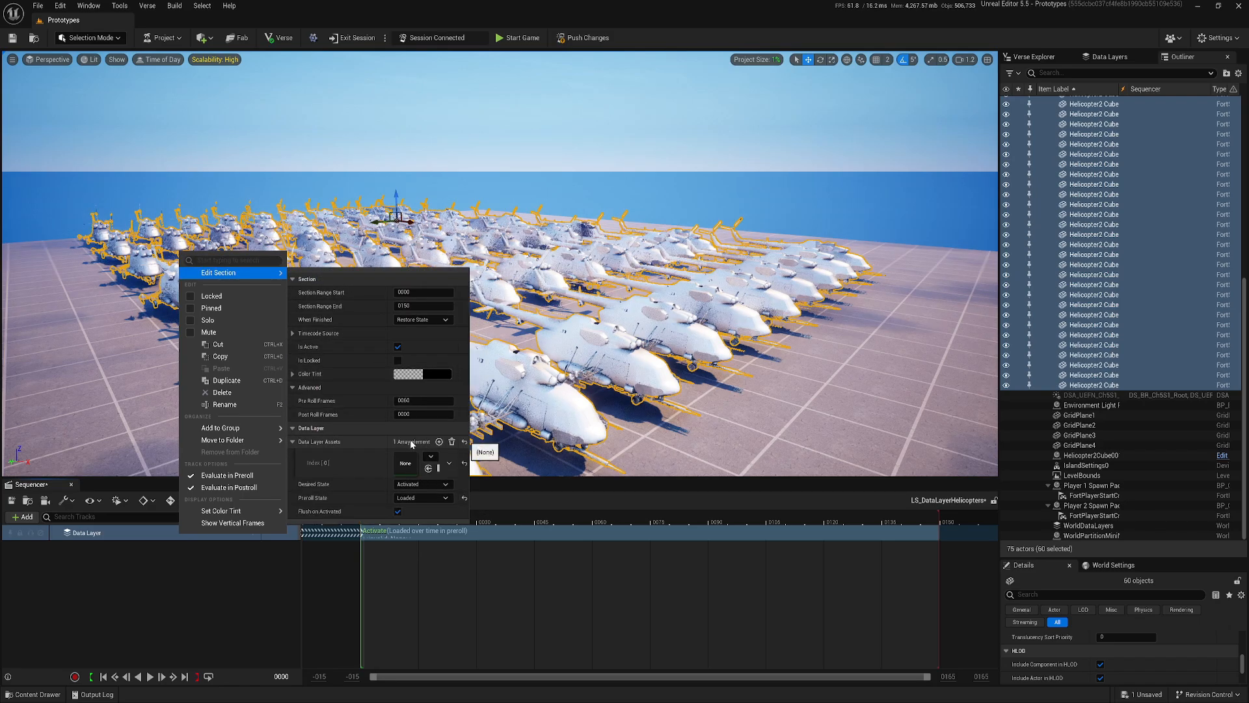
click(430, 456)
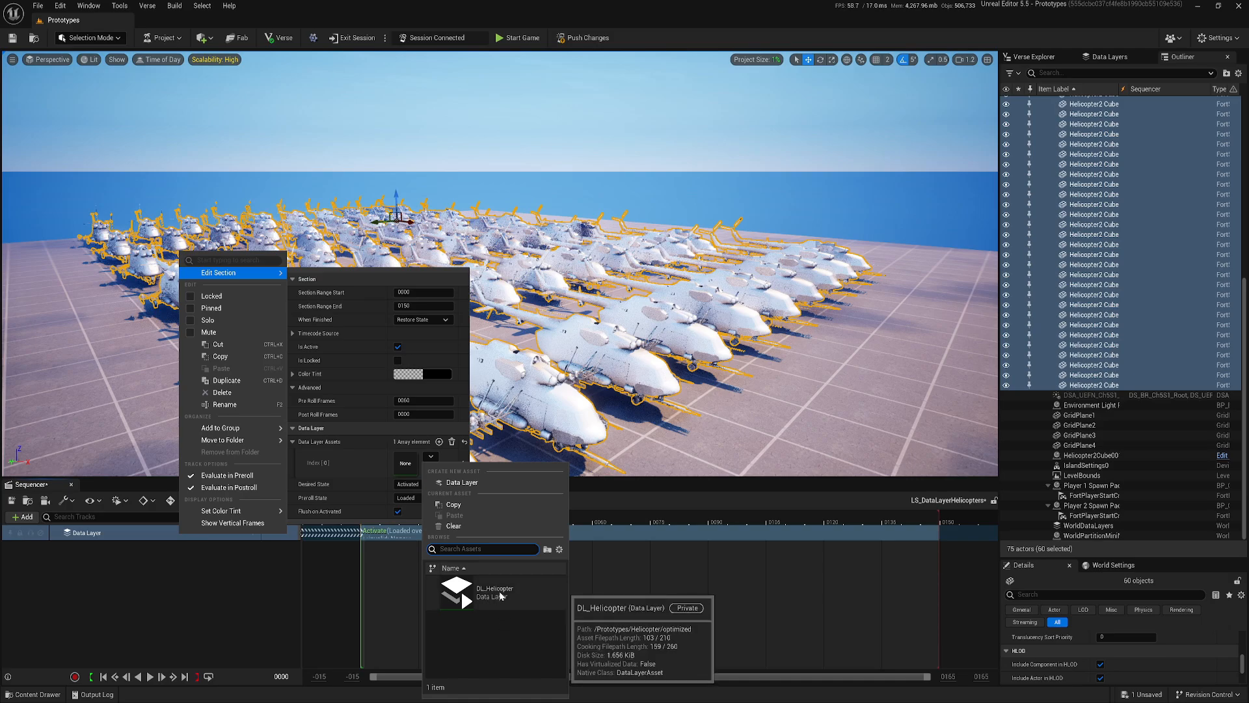
click(493, 593)
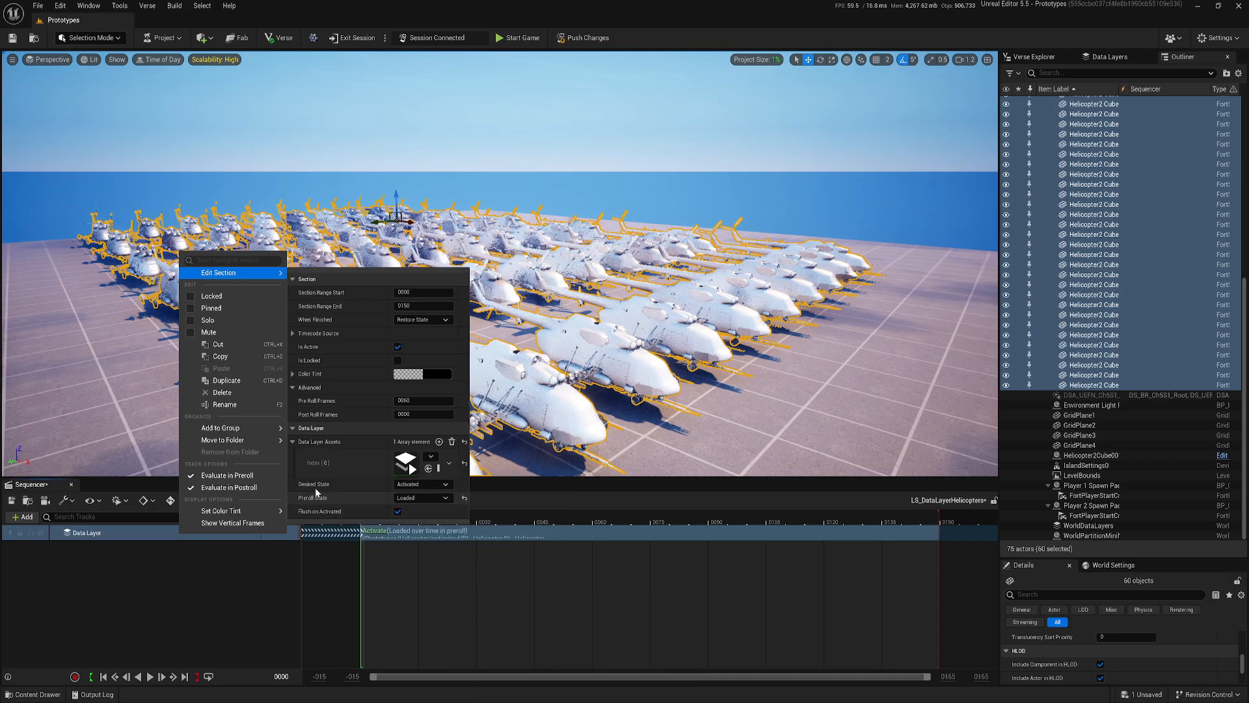
mouse_move(316, 484)
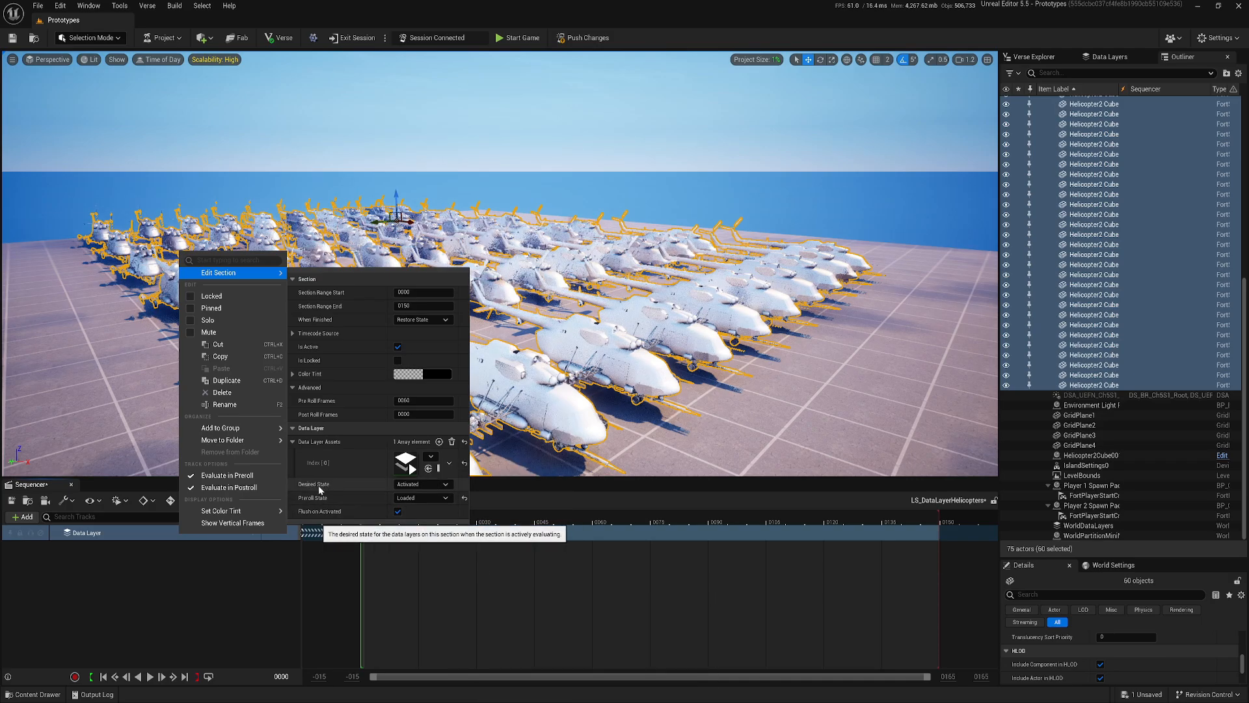
click(422, 483)
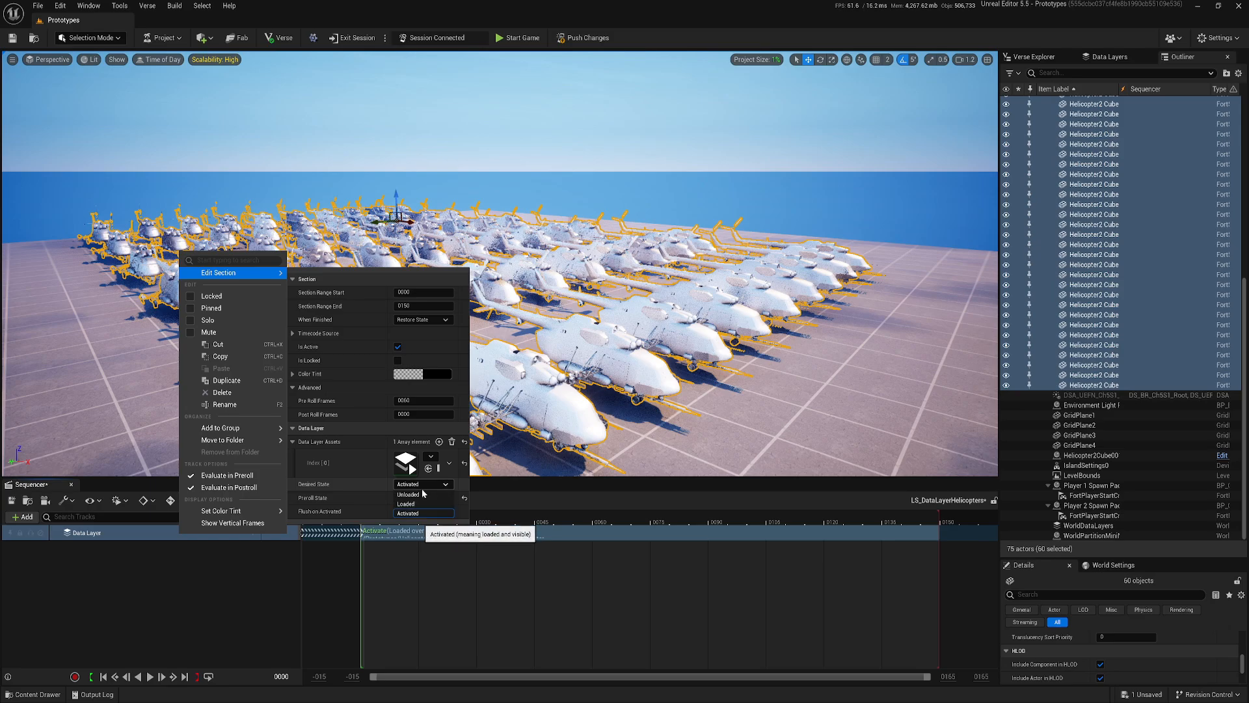
mouse_move(408, 513)
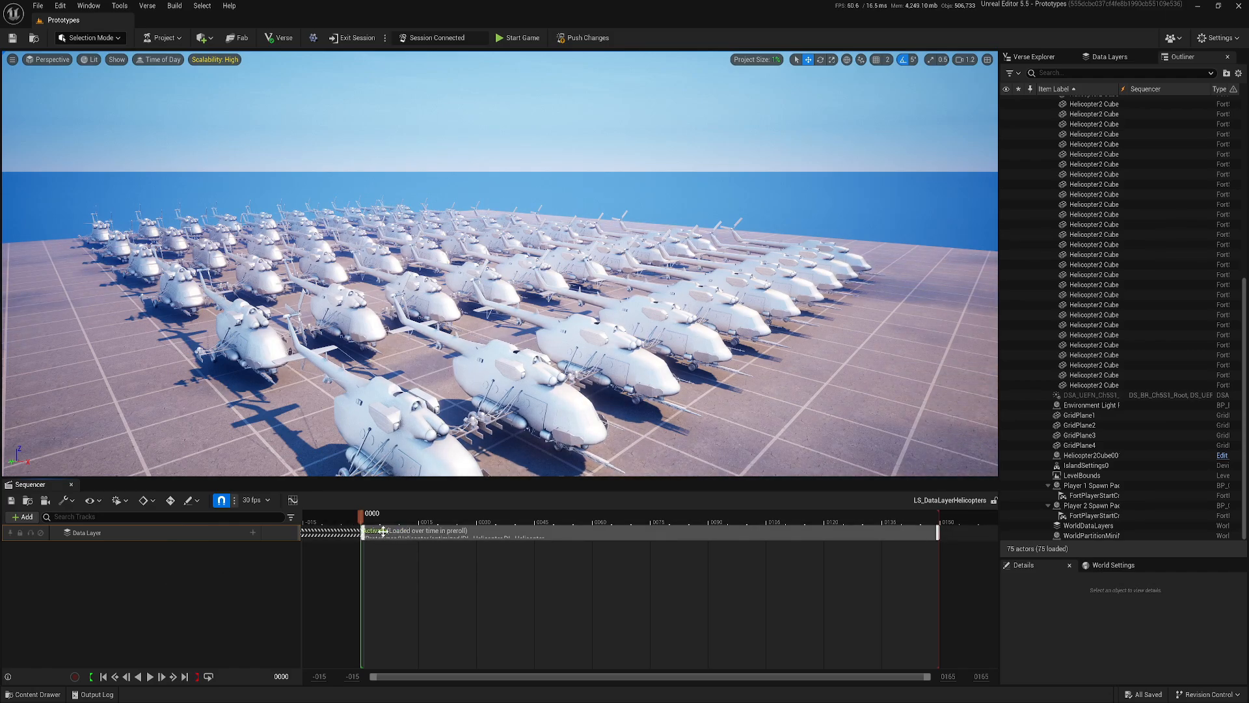
mouse_move(381, 531)
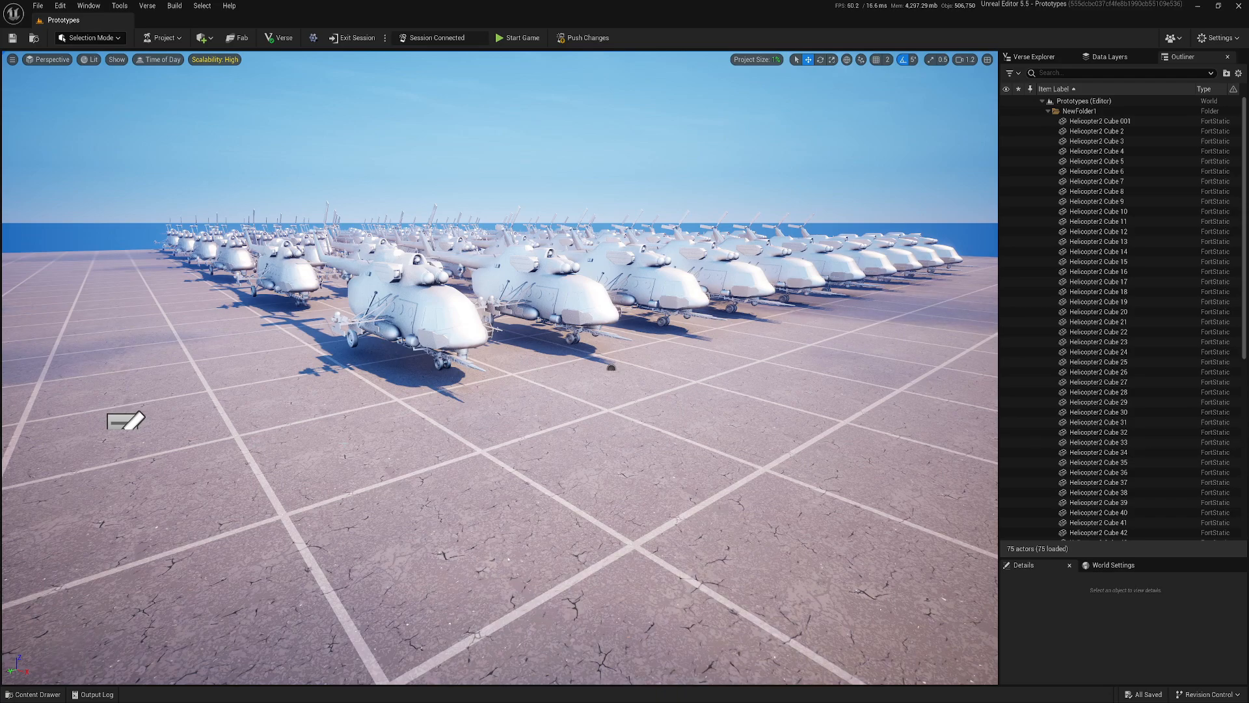
- Browse the Content Drawer to Fortnite Devices for the Cinematic Sequence Device
click(36, 694)
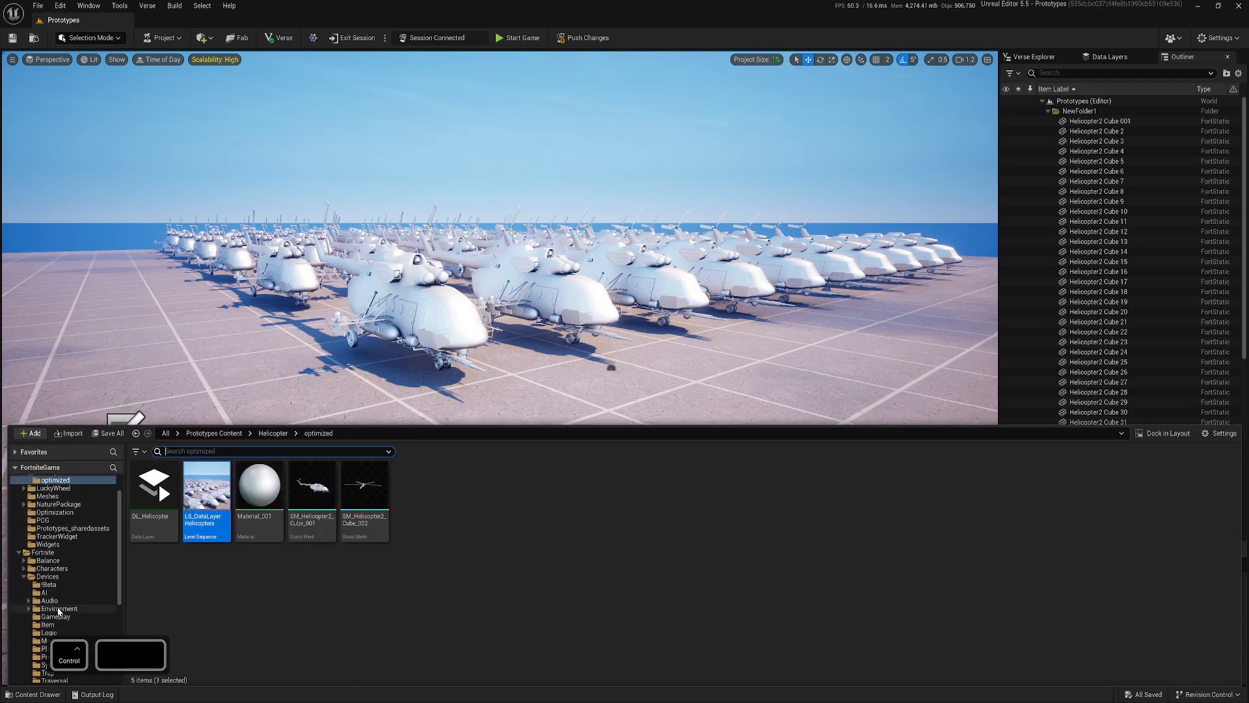
click(53, 600)
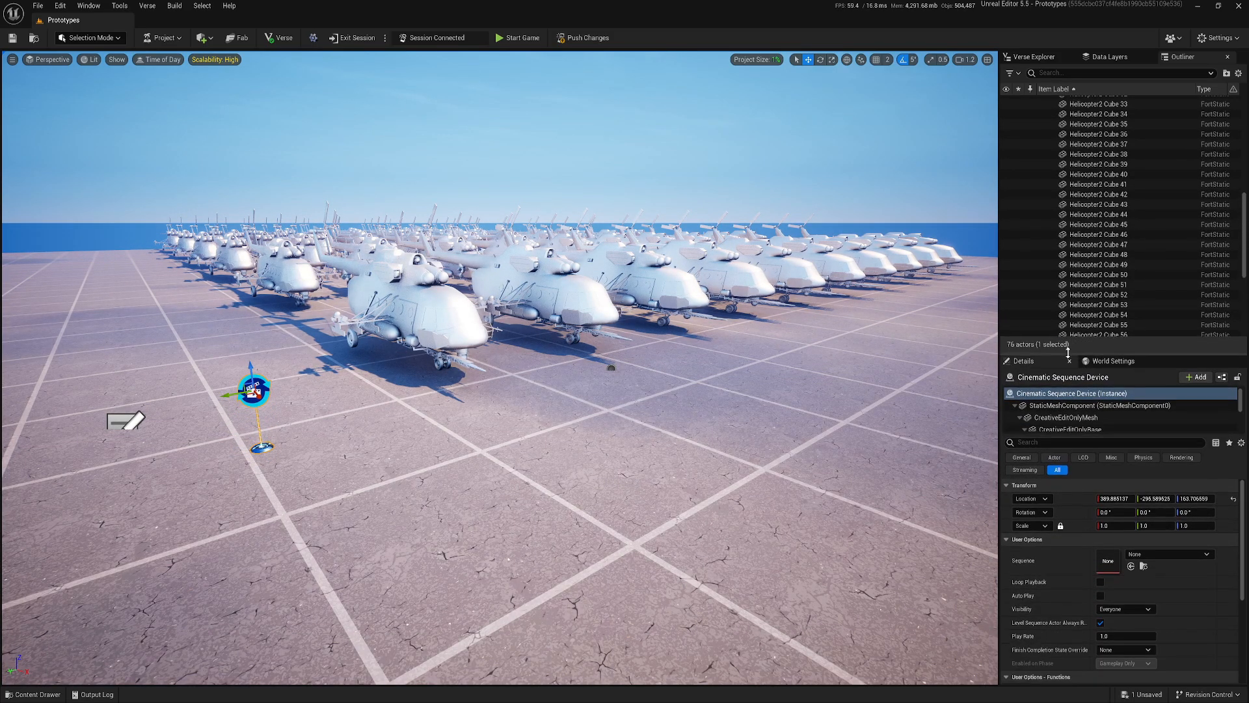
mouse_move(1078, 387)
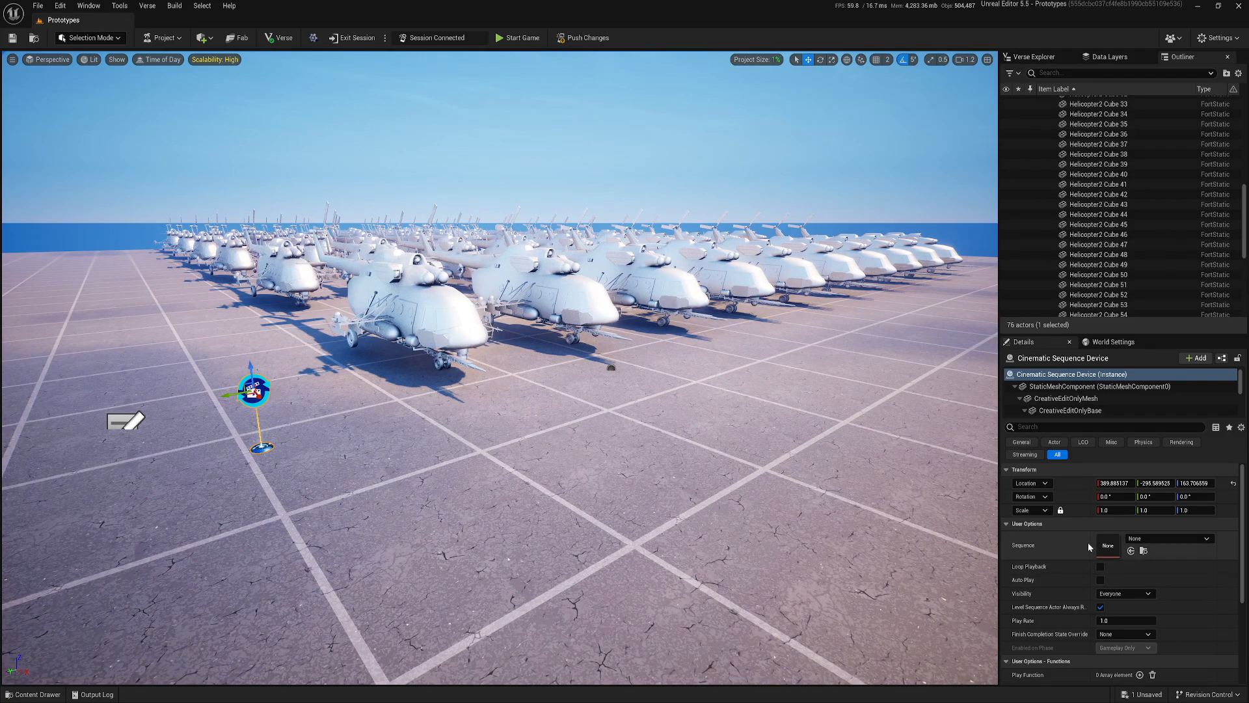
- Set the device's Sequence to LS_DataLayerHelicopters, completion to Force Keep State, with Auto-Play on
click(1167, 545)
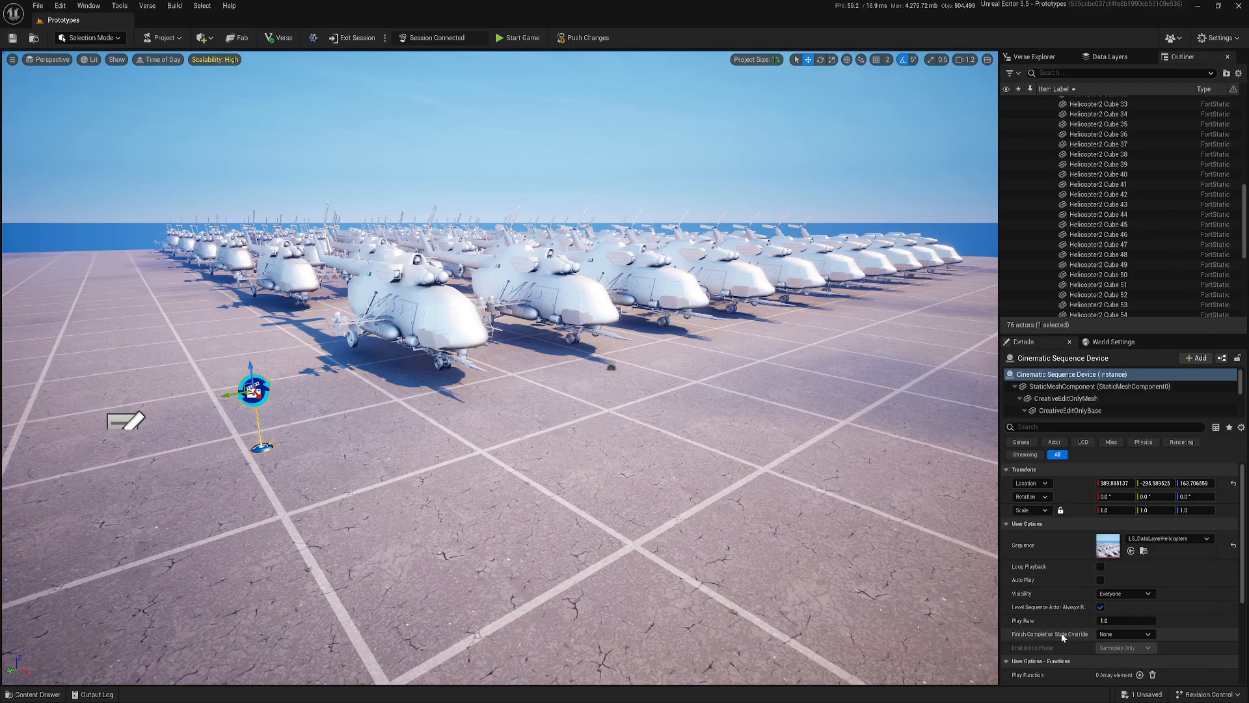
click(1124, 633)
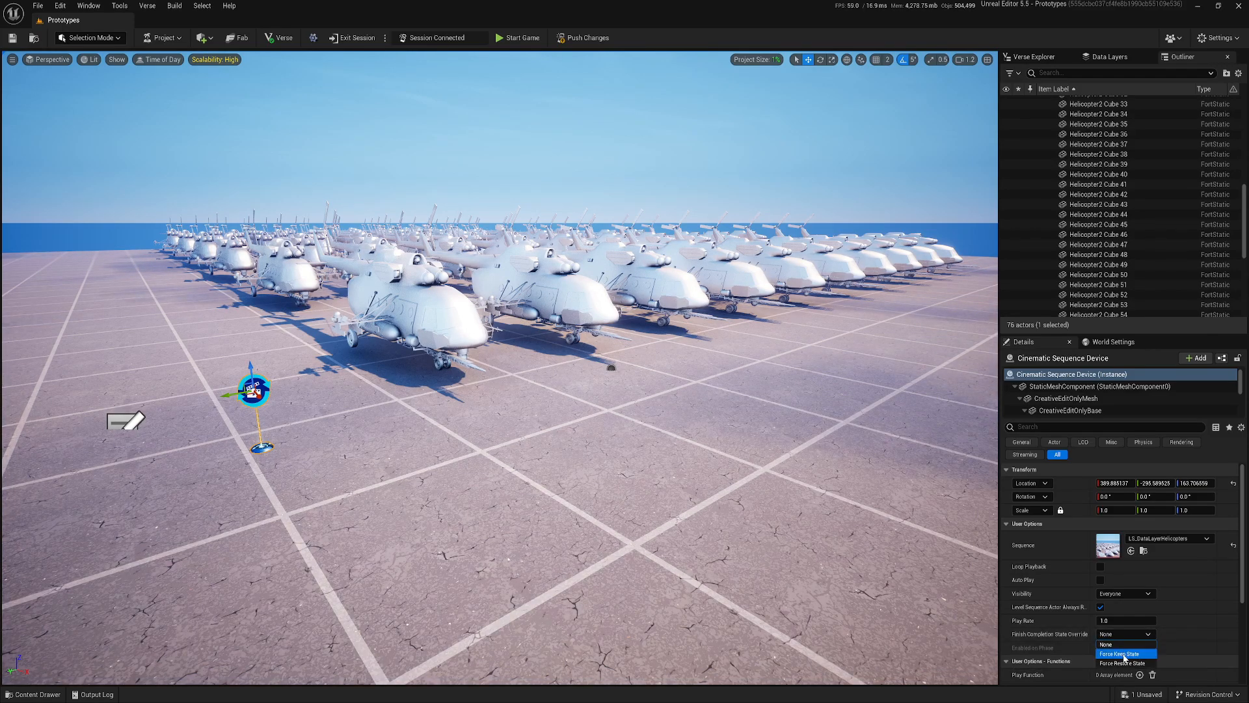
click(1124, 653)
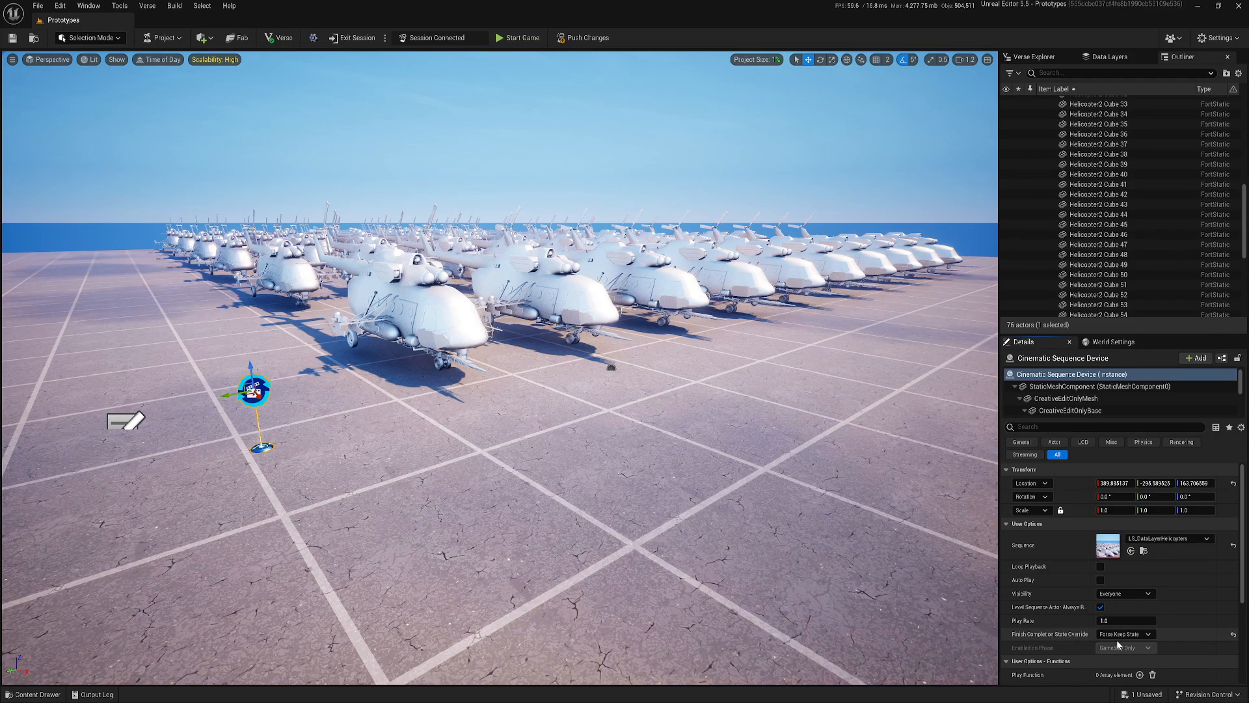
mouse_move(1123, 633)
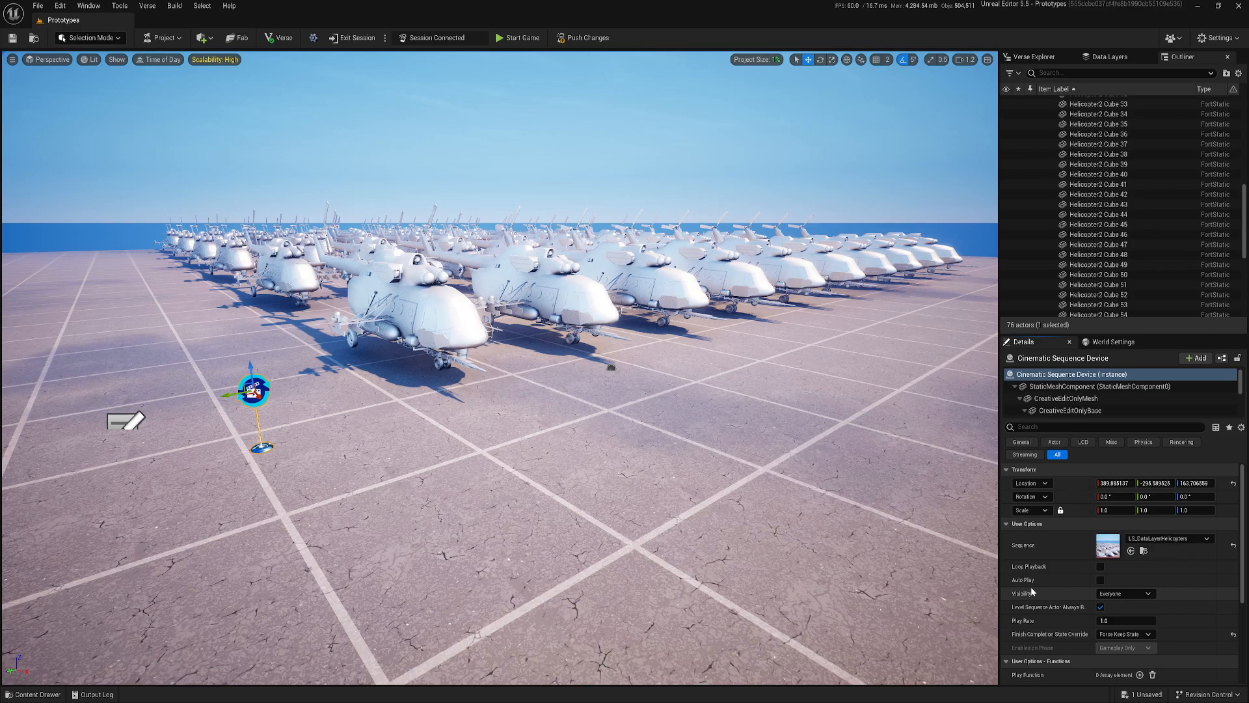
click(1100, 579)
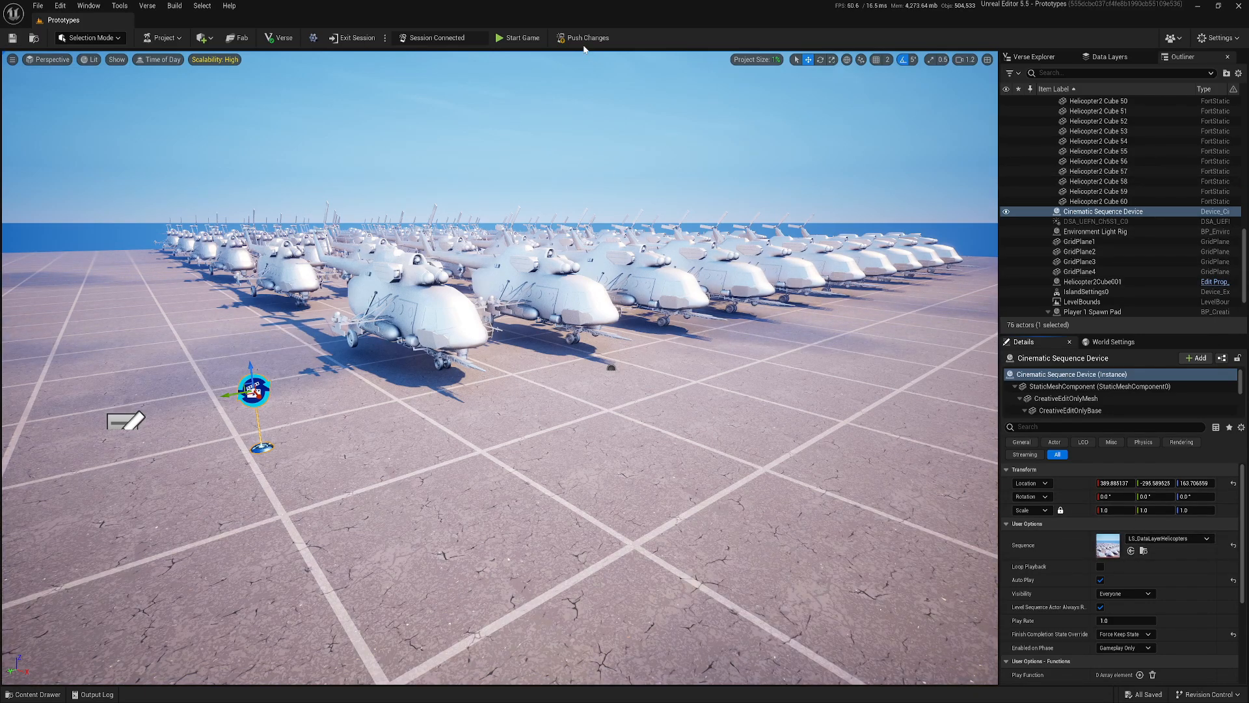
- Push changes, run Calculate Memory, check the 1,205 result, and close the log
click(588, 38)
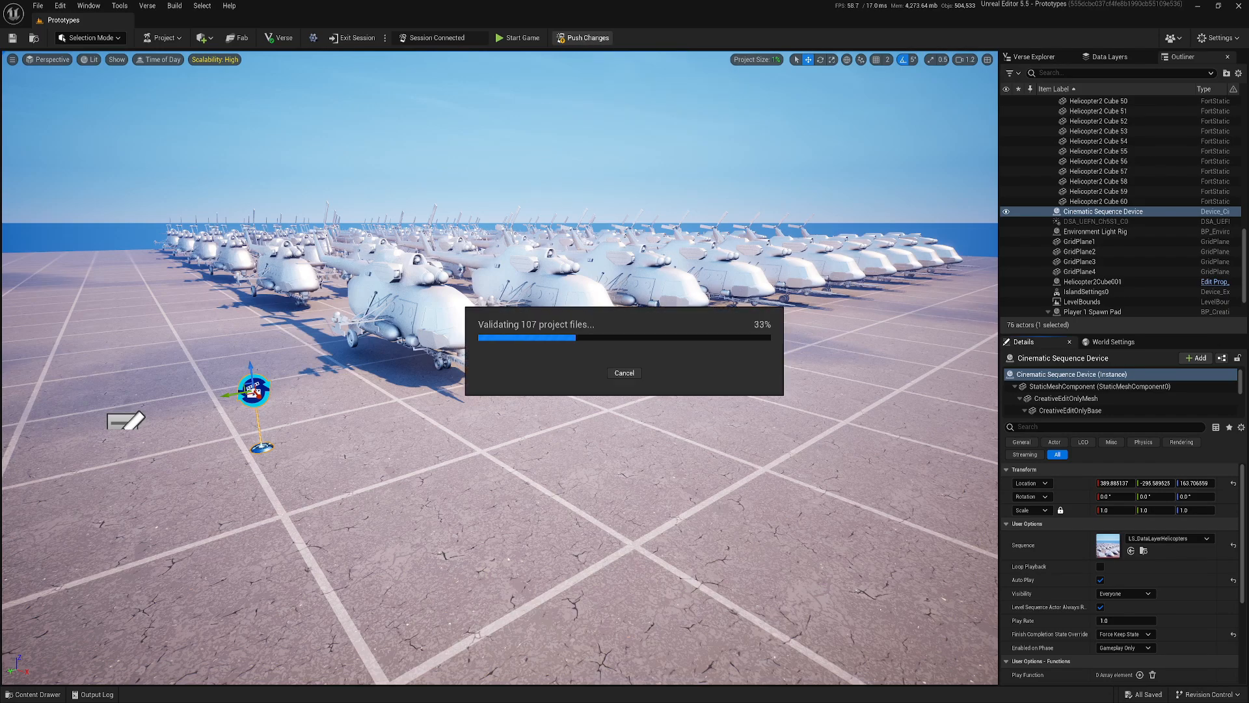
click(162, 38)
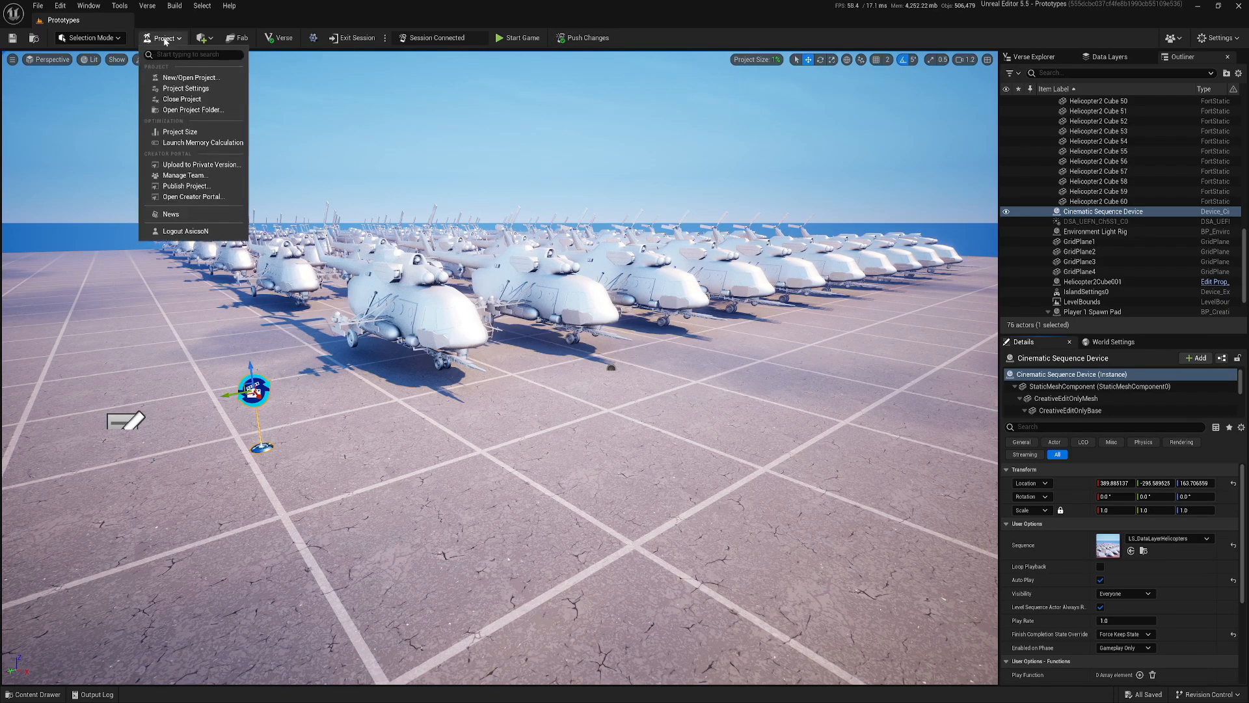
click(202, 142)
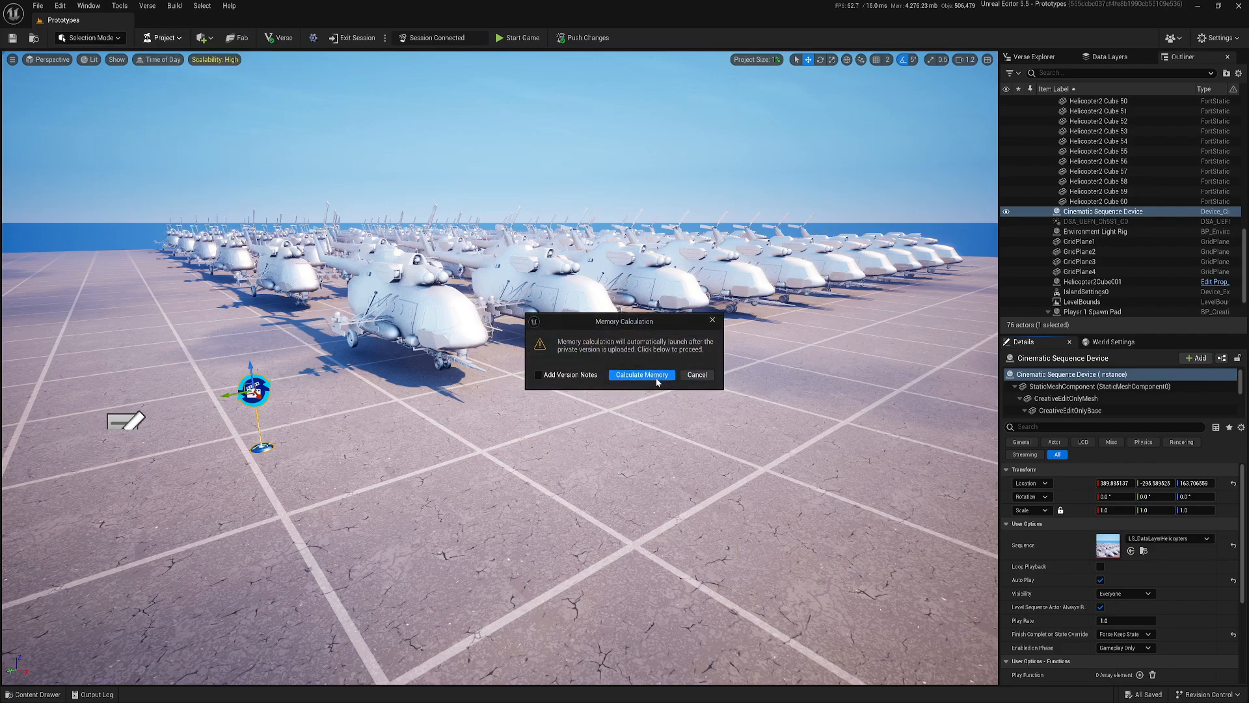
click(642, 375)
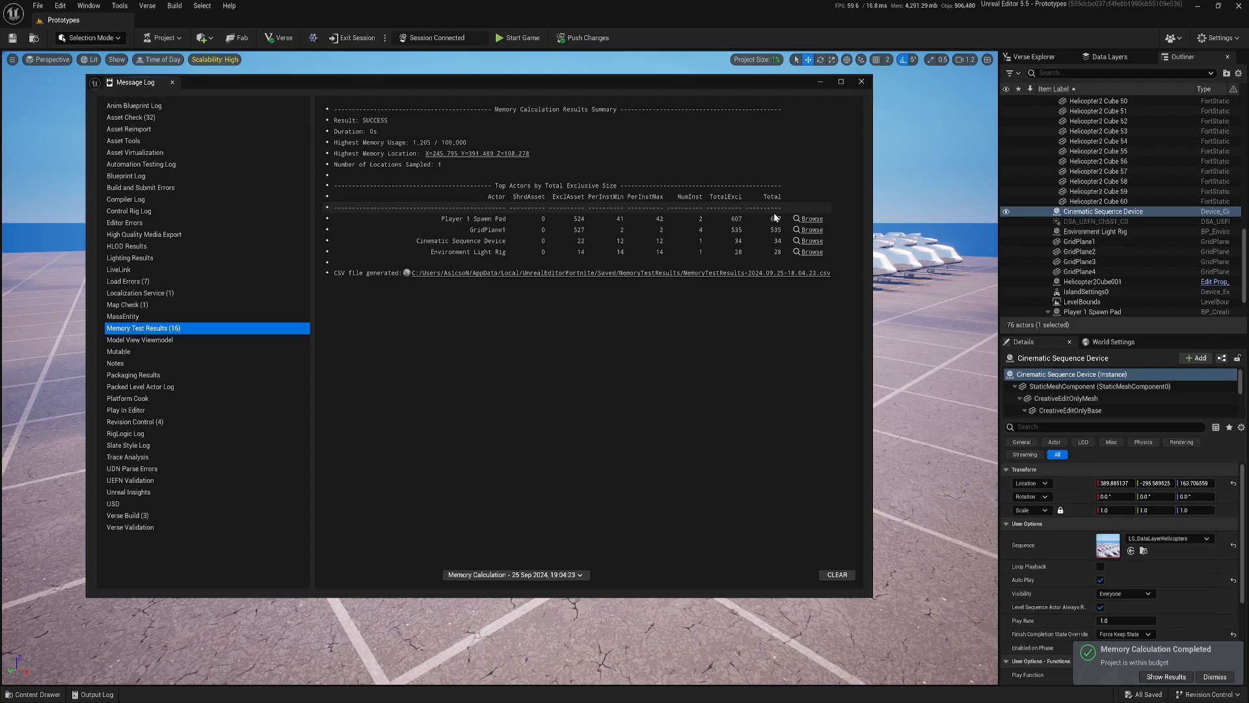
click(462, 240)
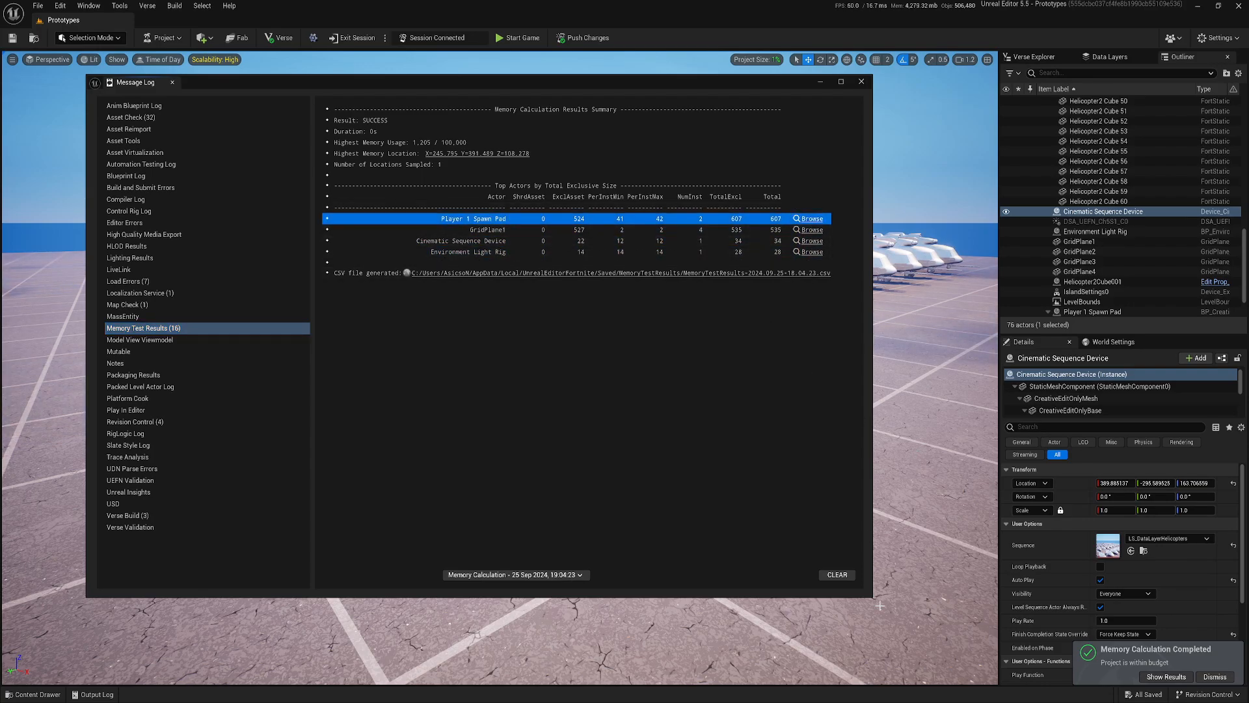
click(860, 81)
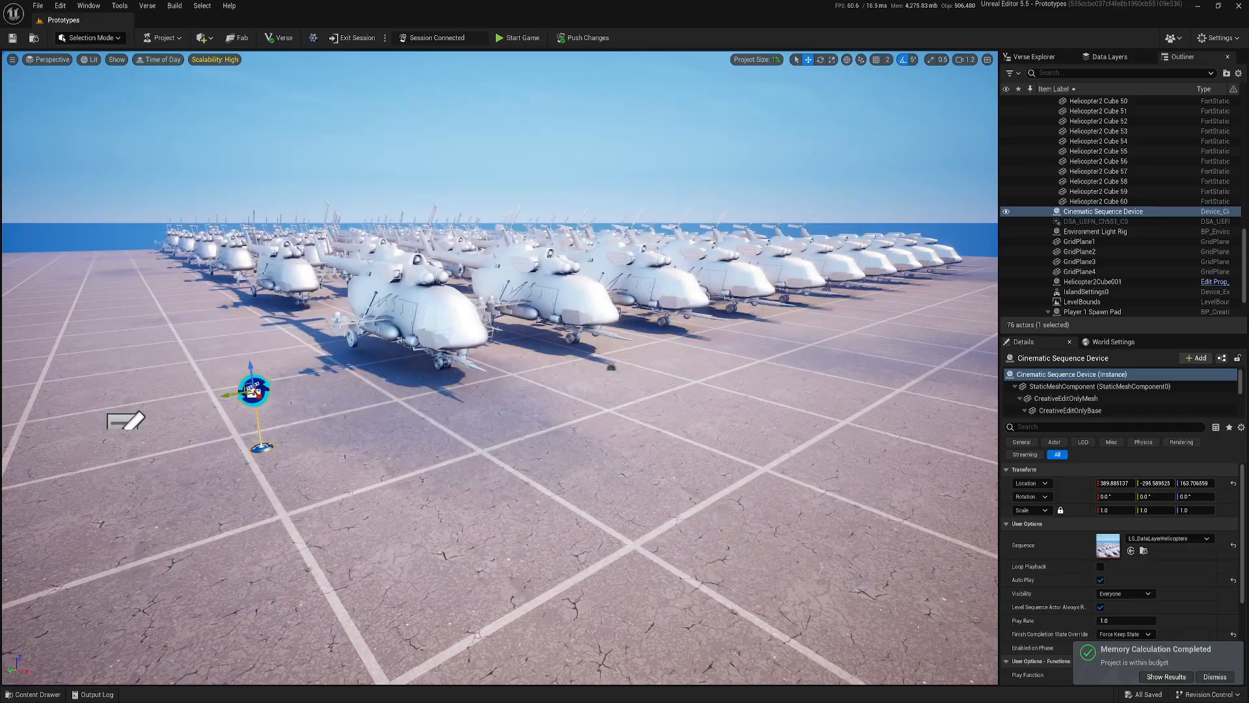
- Acknowledge the 1,205 / 100,000 memory result in Fortnite, then save the UEFN project immediately
click(1166, 676)
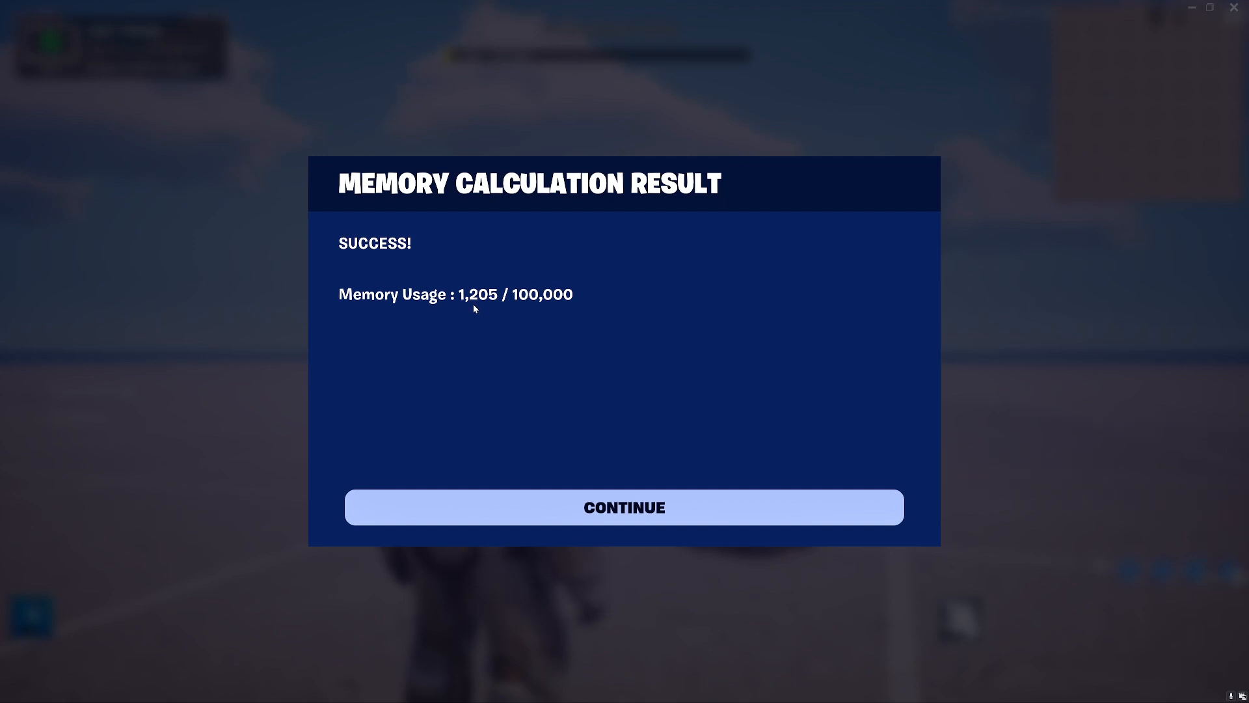
mouse_move(646, 486)
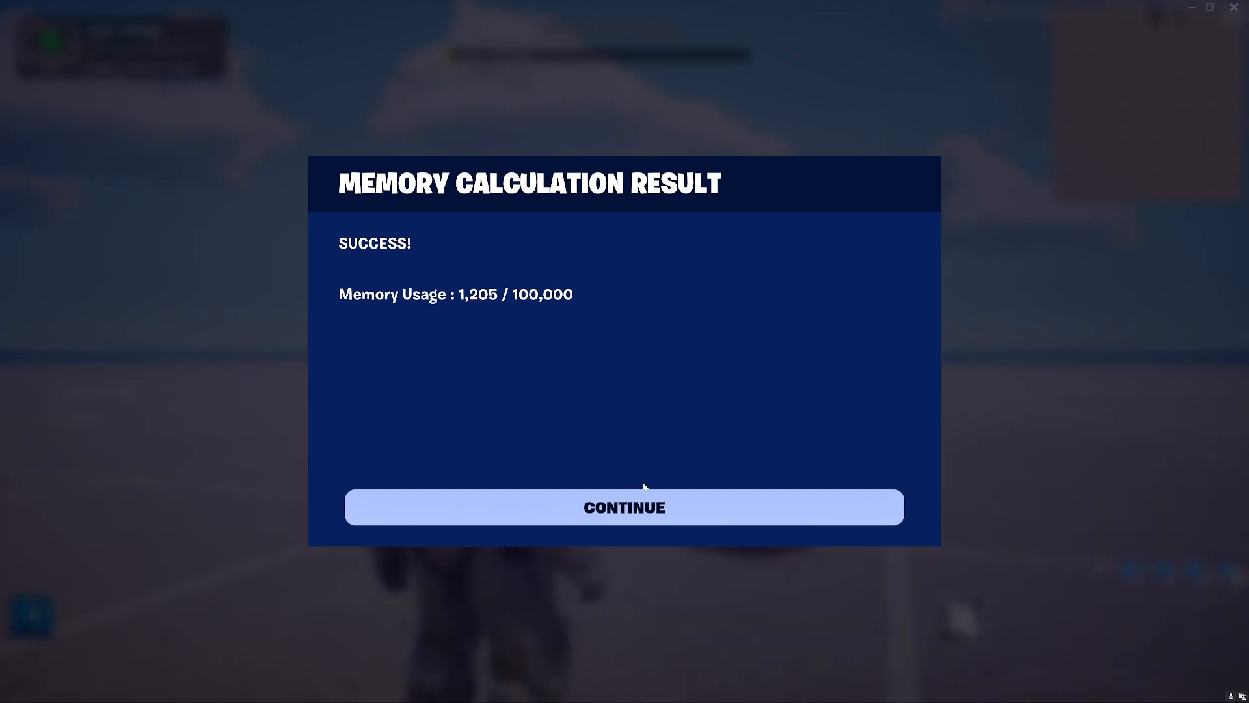
click(624, 506)
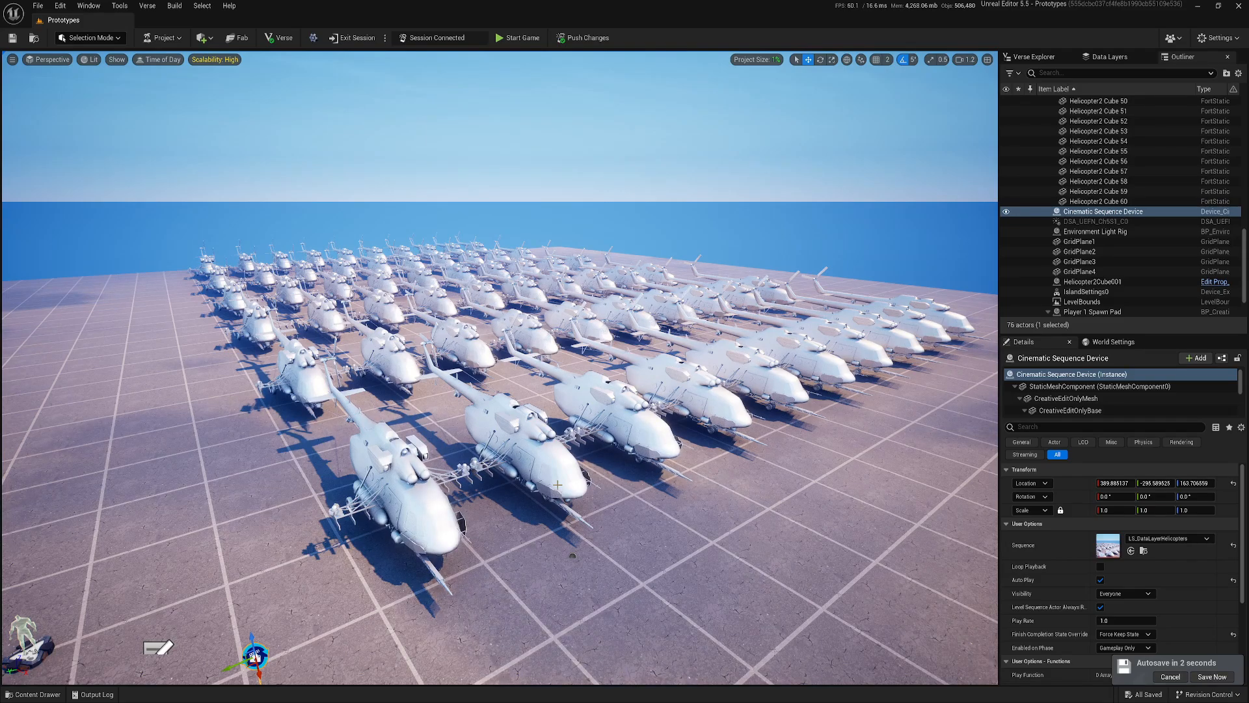
click(1211, 677)
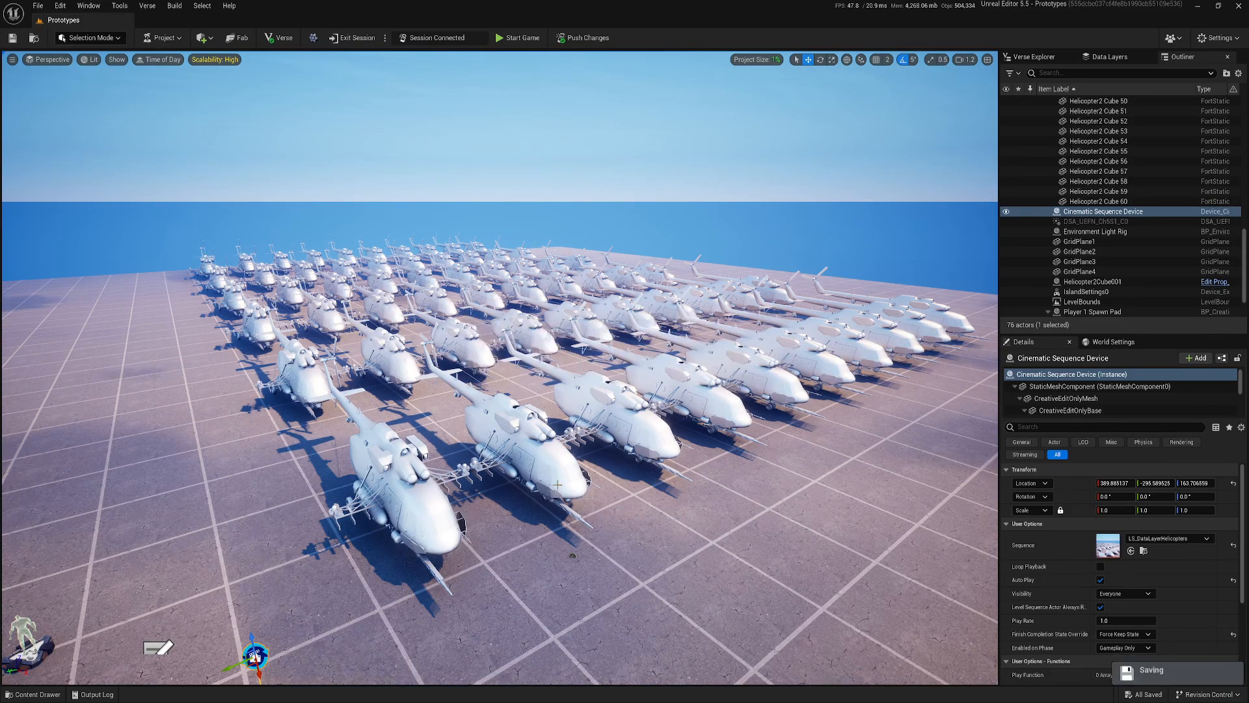